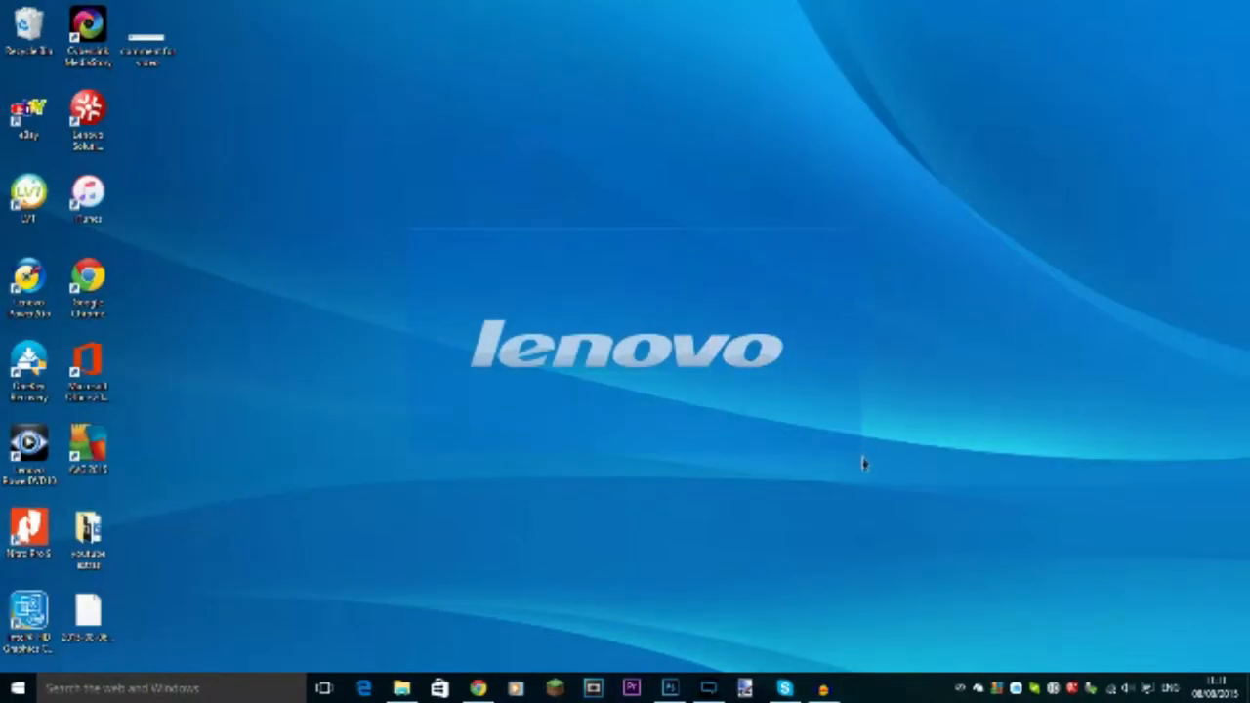
pyautogui.moveTo(852, 499)
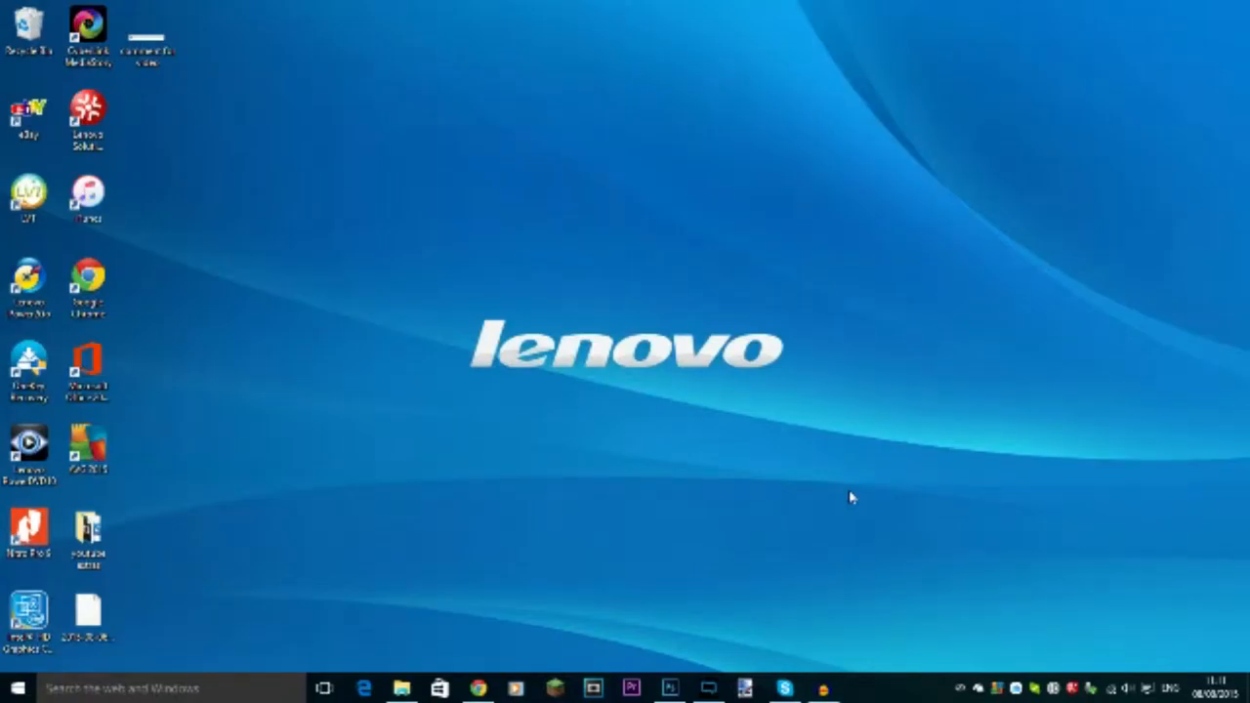
pyautogui.moveTo(389, 311)
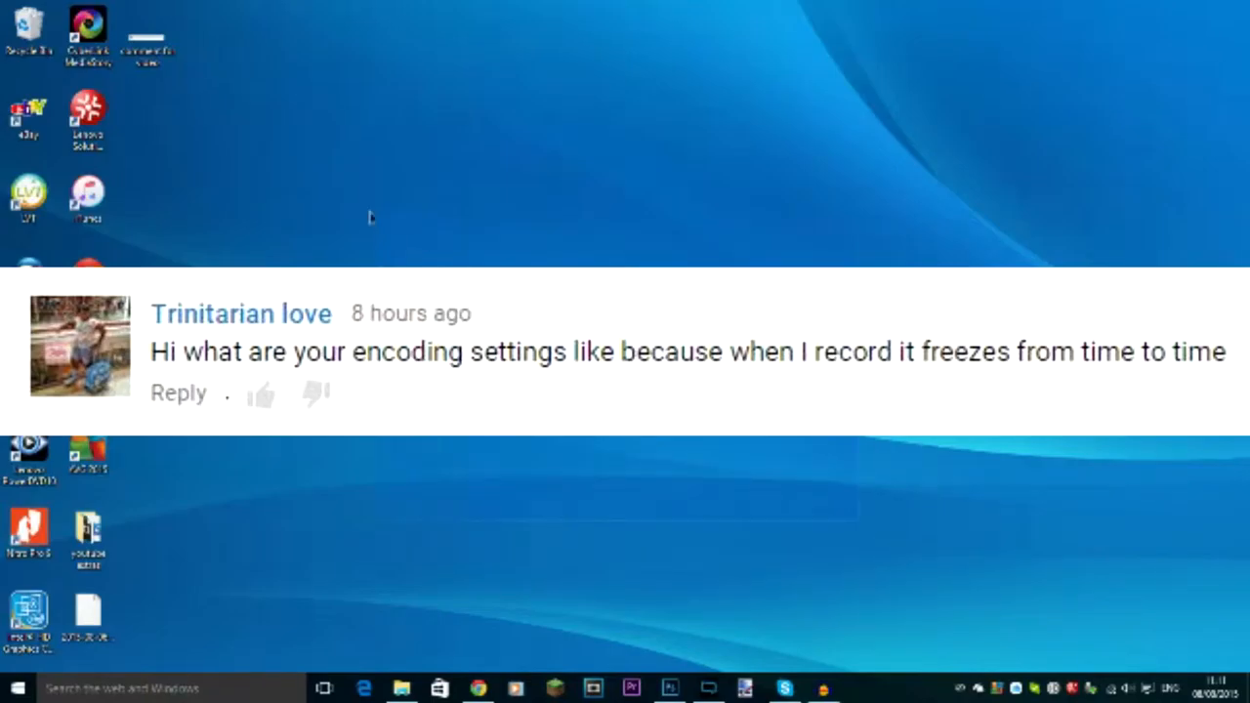
pyautogui.moveTo(586, 256)
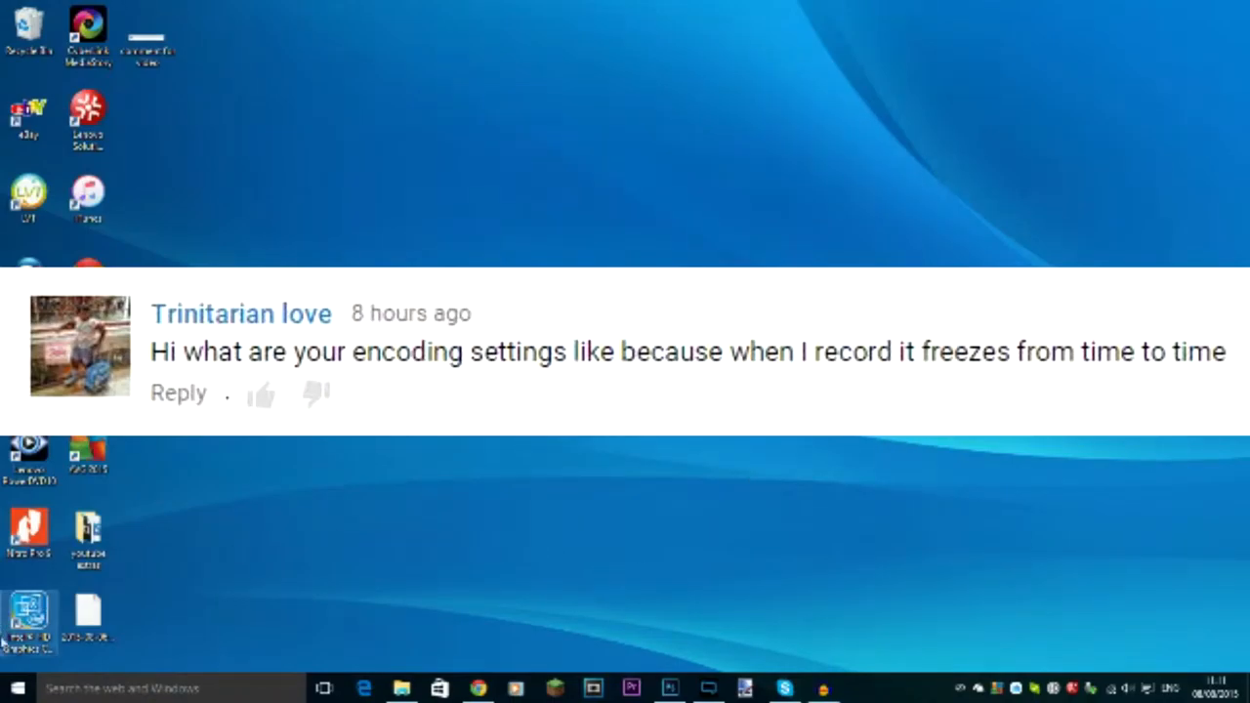
# Step: Open OBS Settings, check the Encoding bitrate and audio format, then go to Broadcast Settings
pyautogui.click(12, 688)
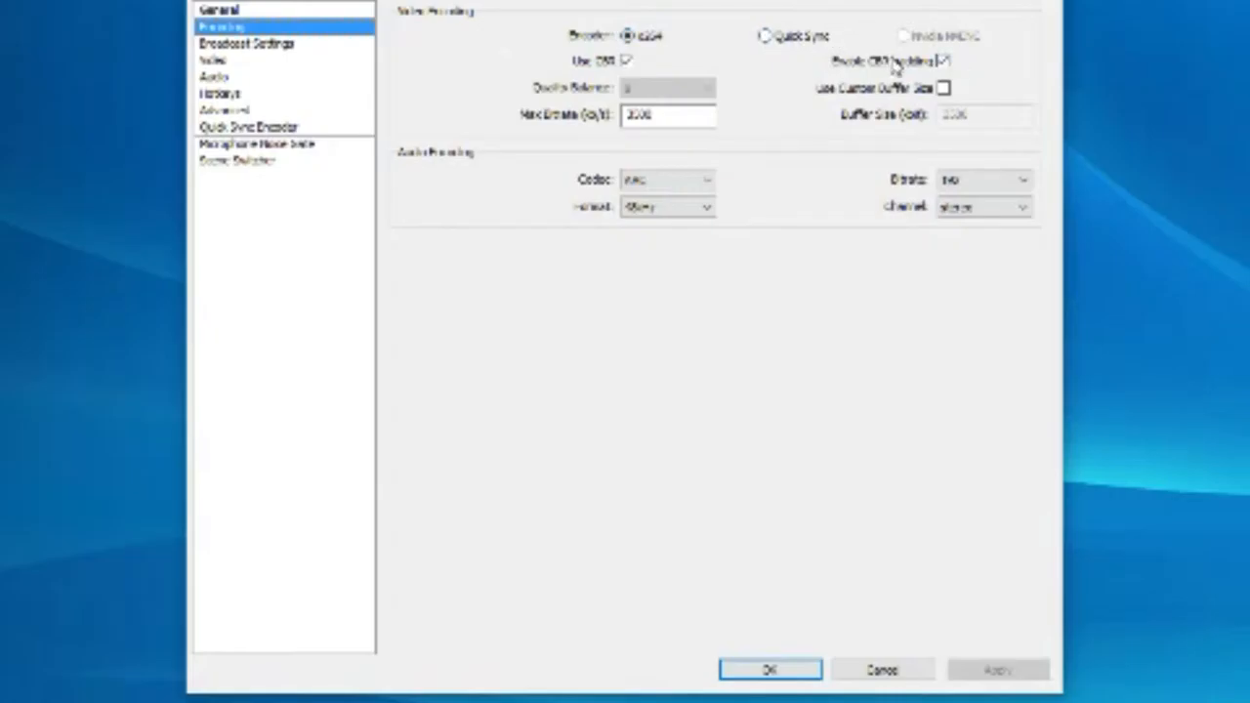
pyautogui.moveTo(891, 60)
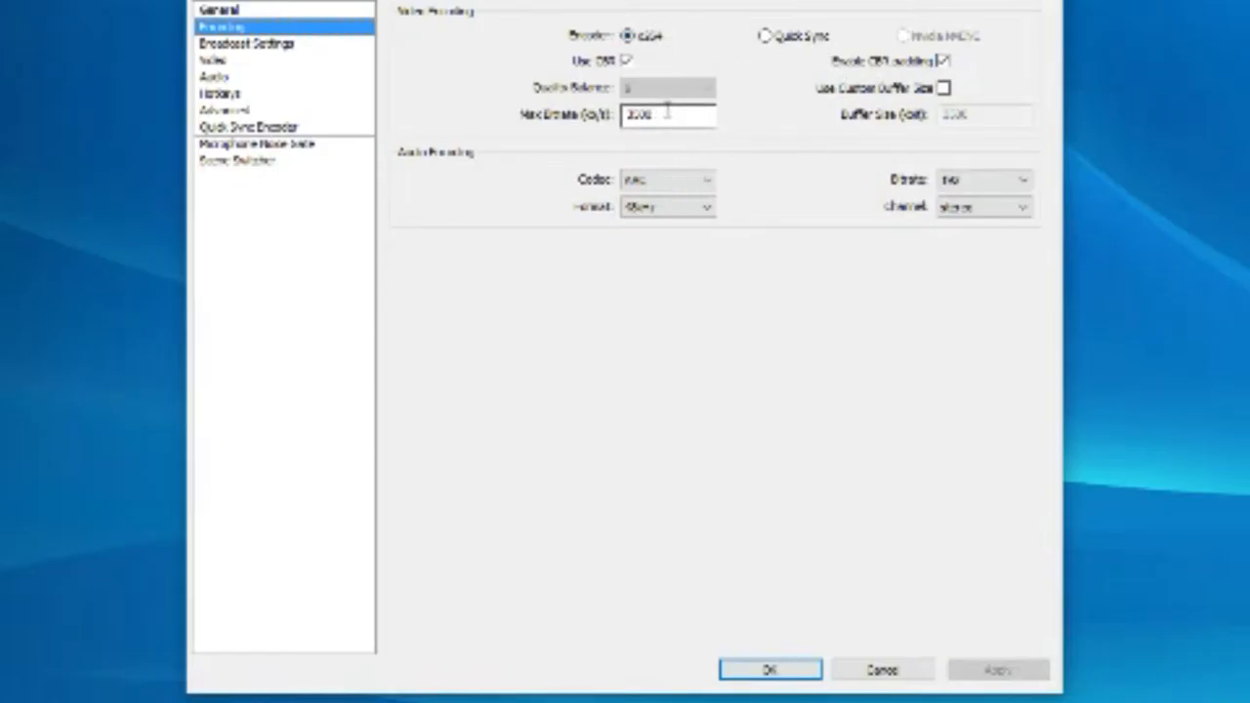
pyautogui.click(667, 115)
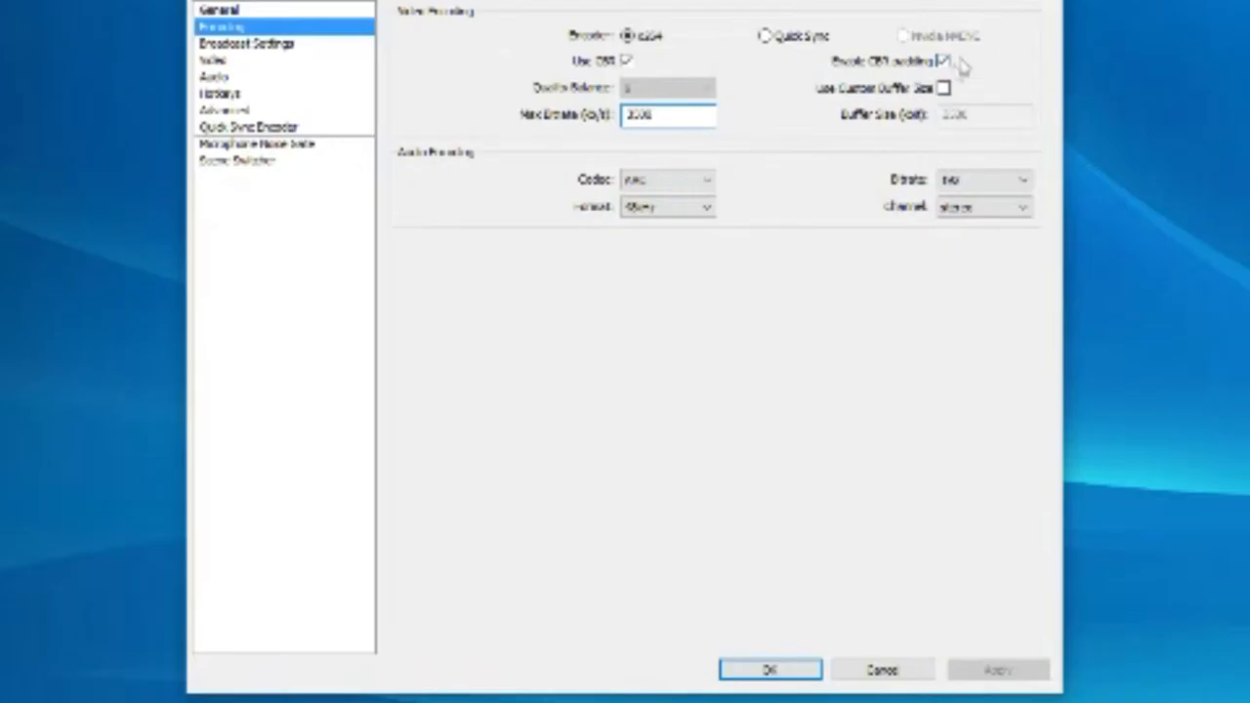
pyautogui.click(944, 89)
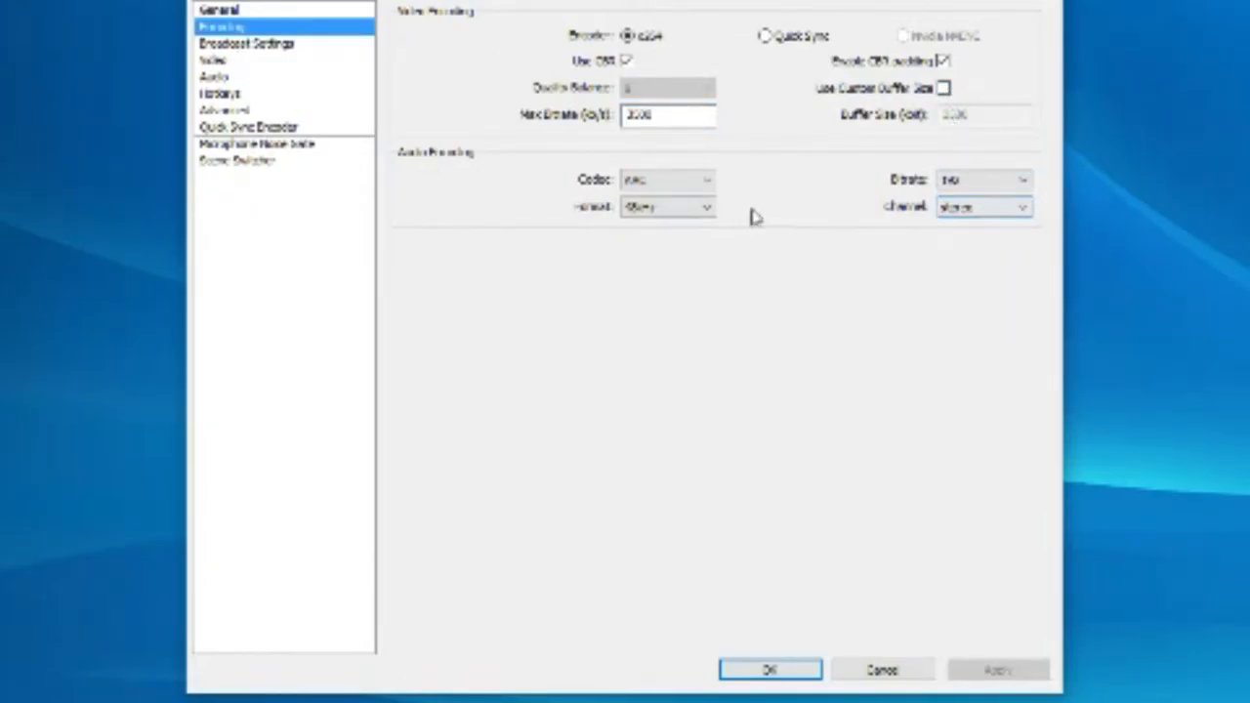
pyautogui.click(667, 181)
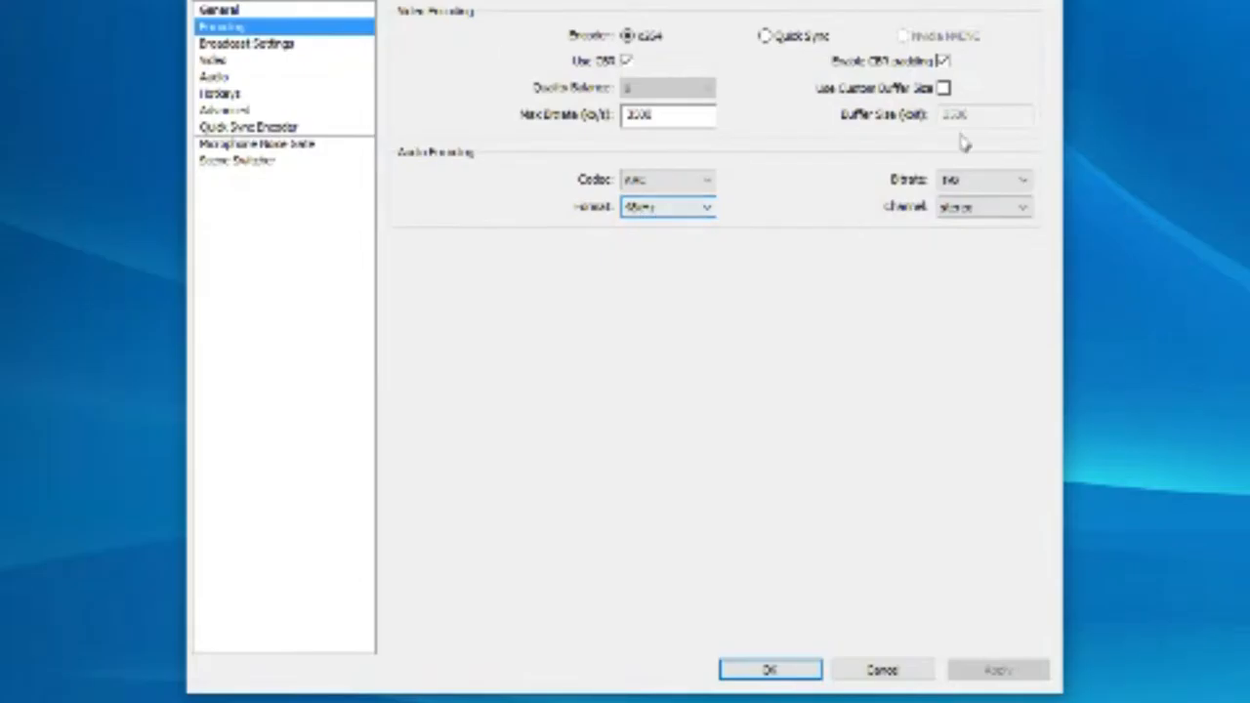
pyautogui.click(246, 42)
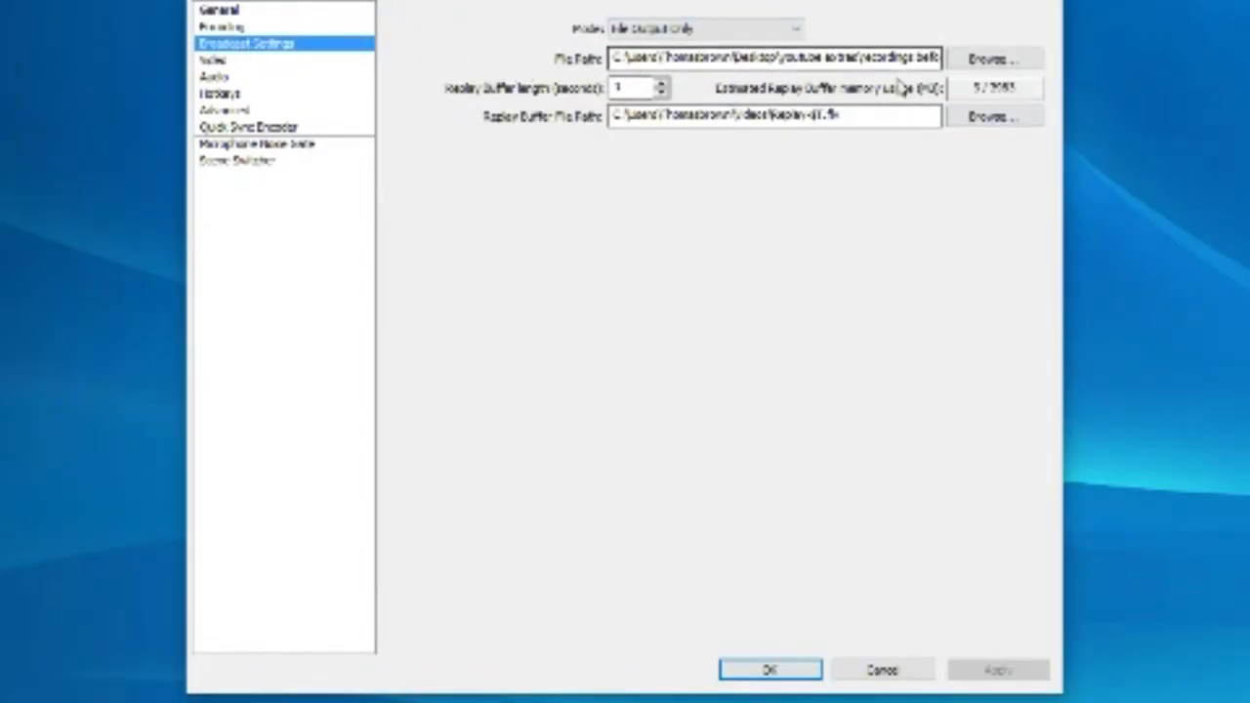
# Step: In Video settings, keep the current graphics adapter and select the base resolution width
pyautogui.click(212, 61)
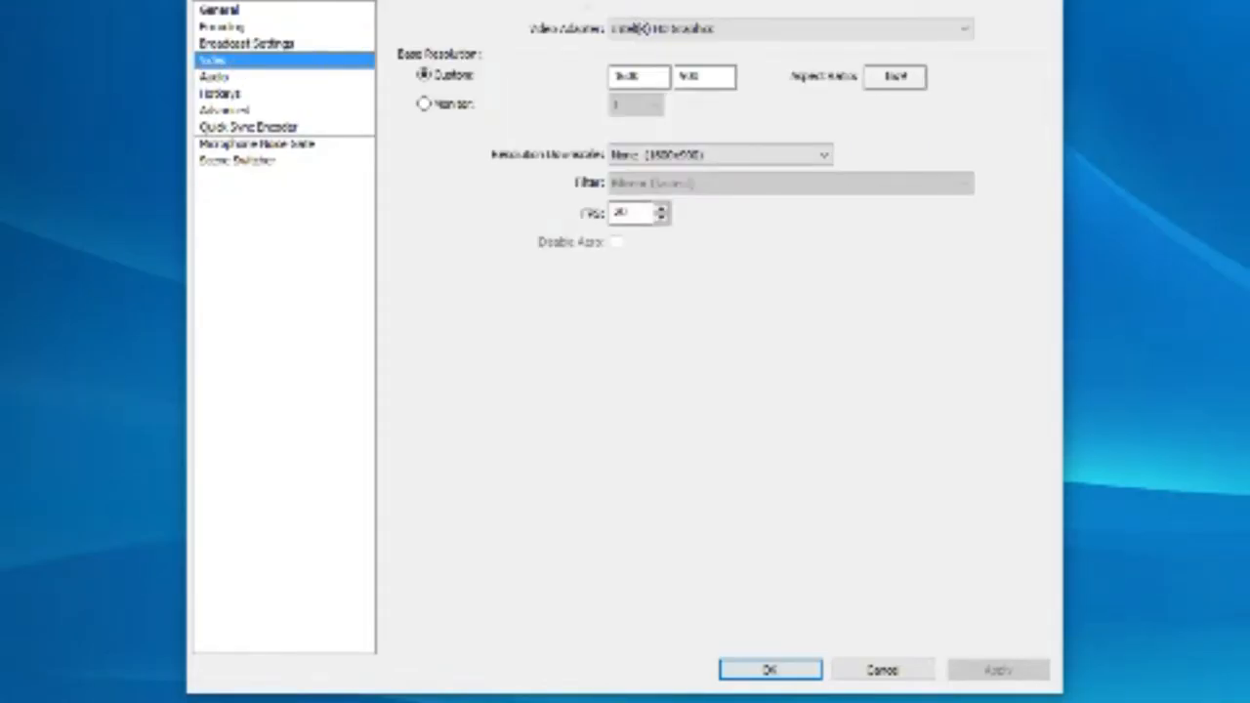
pyautogui.click(787, 29)
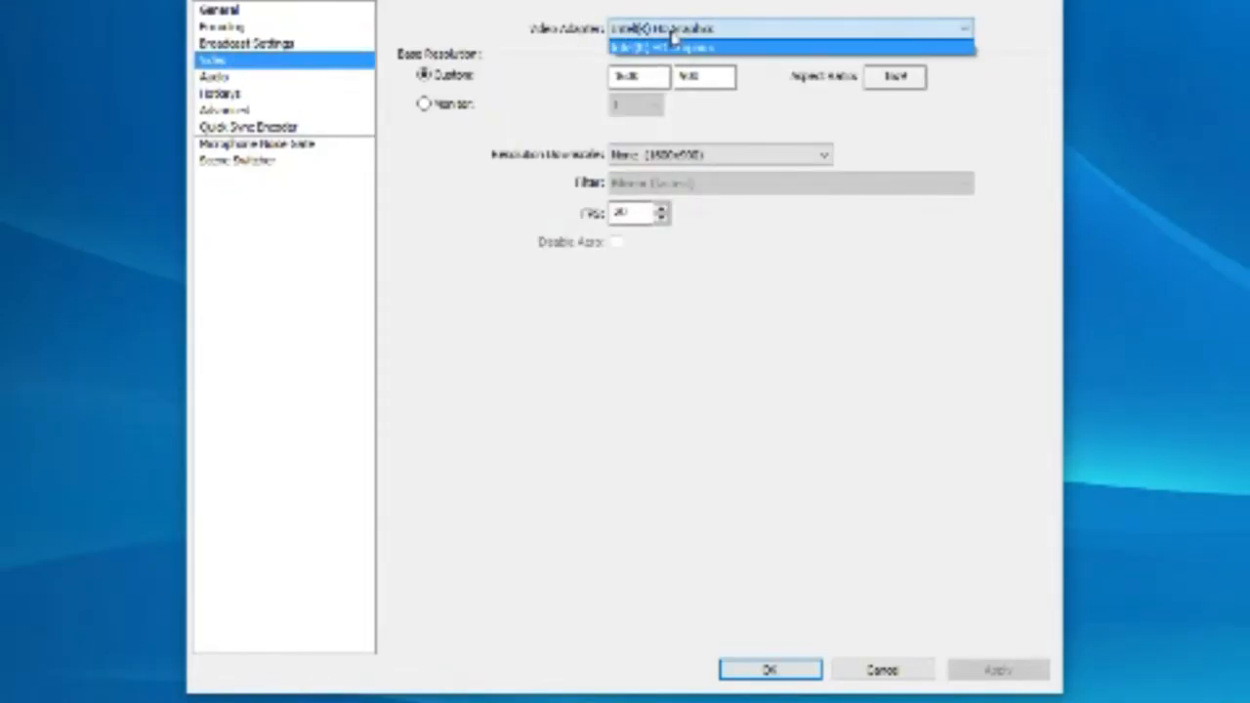
pyautogui.click(786, 48)
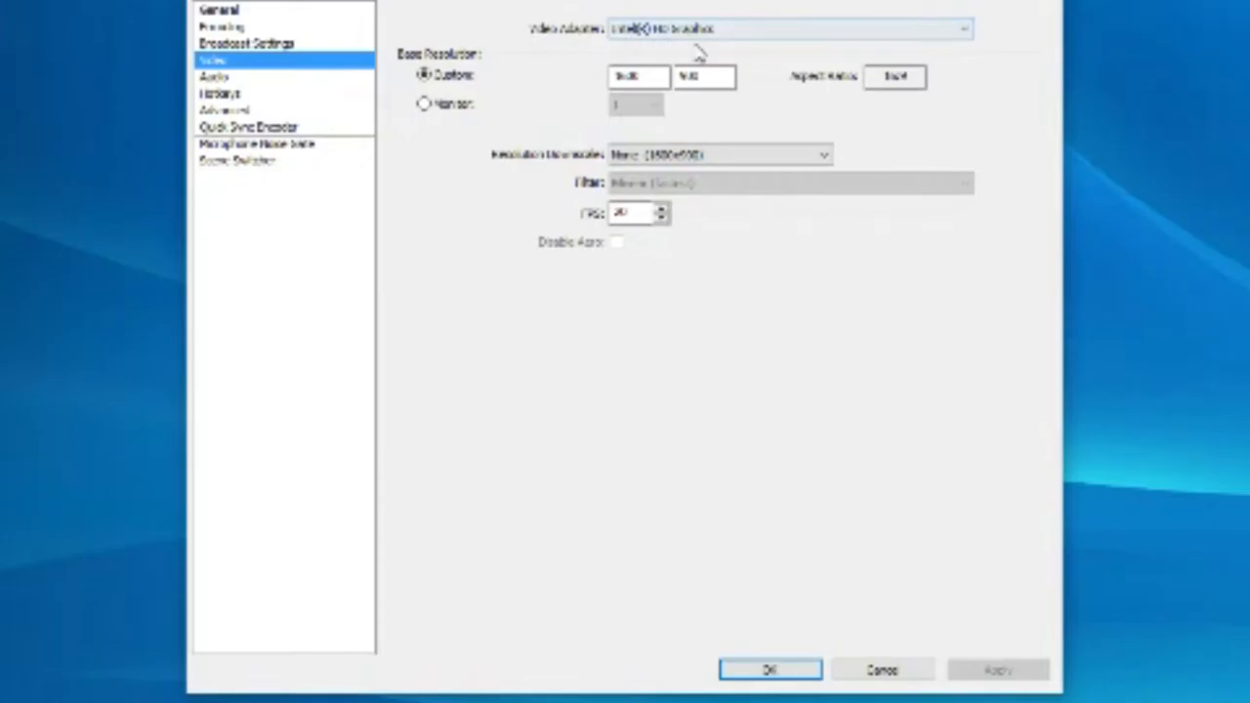
pyautogui.click(637, 77)
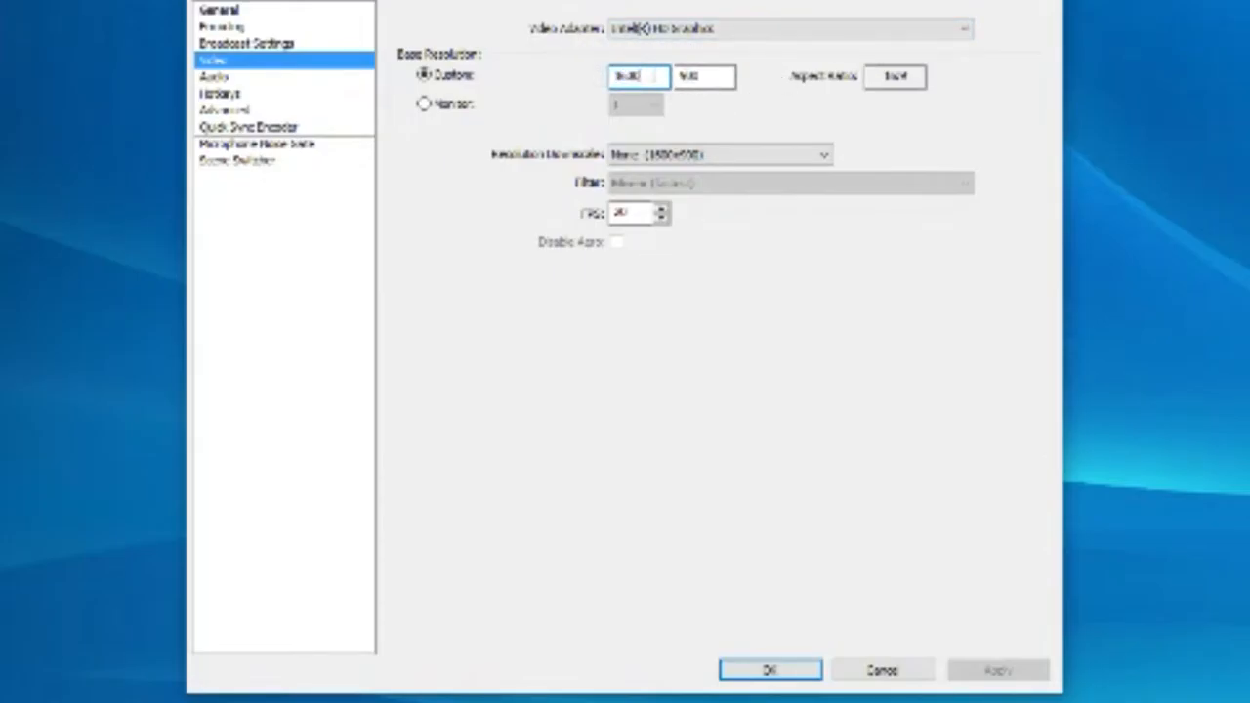
pyautogui.tripleClick(636, 76)
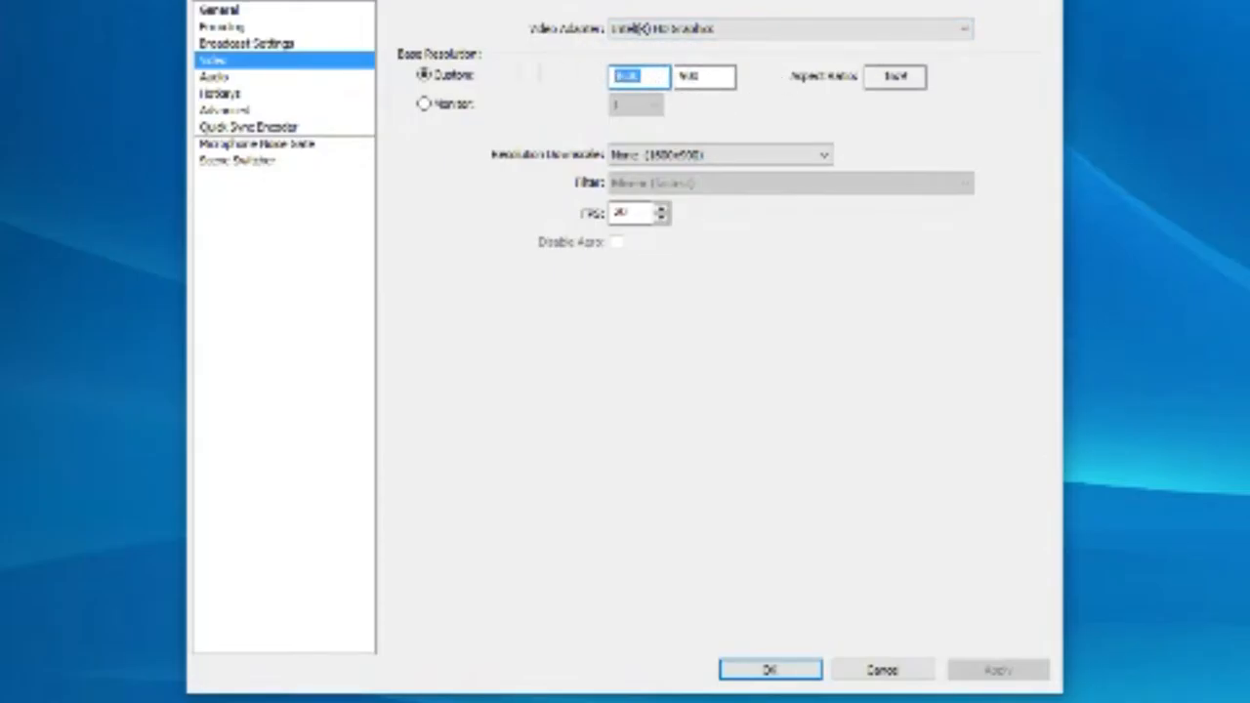
pyautogui.click(704, 78)
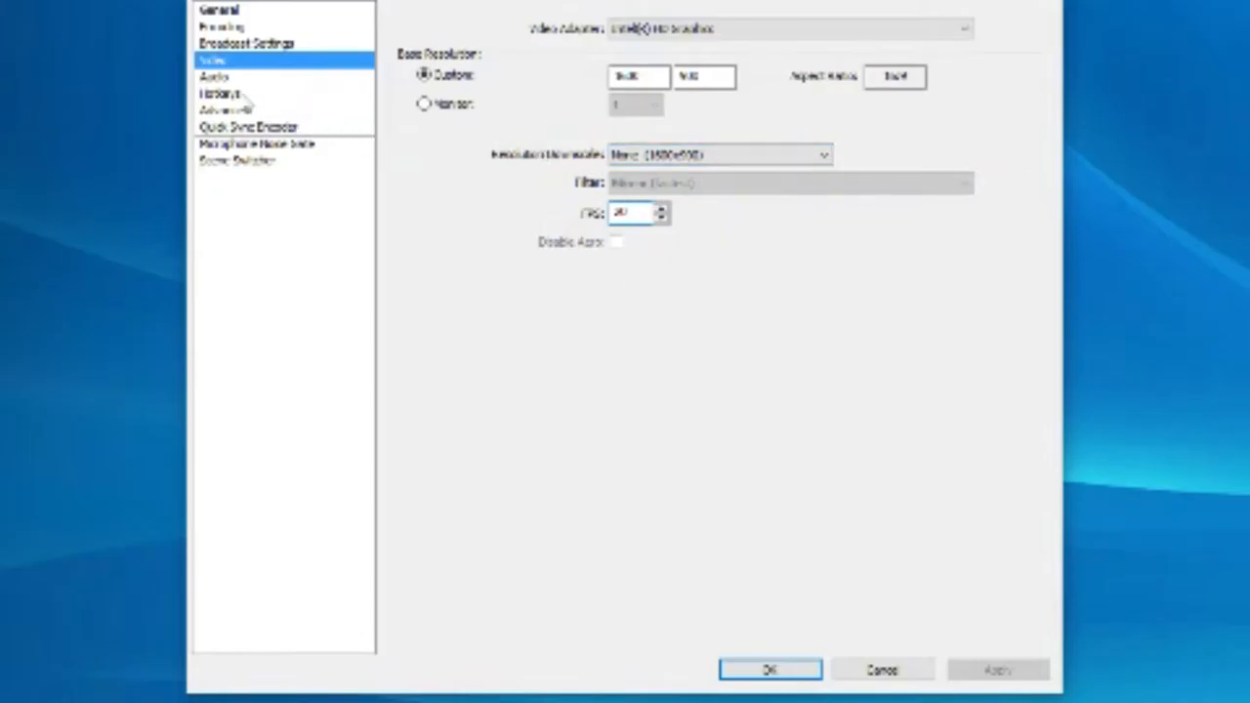
# Step: Review the Audio settings, then switch to the Hotkeys page
pyautogui.click(215, 75)
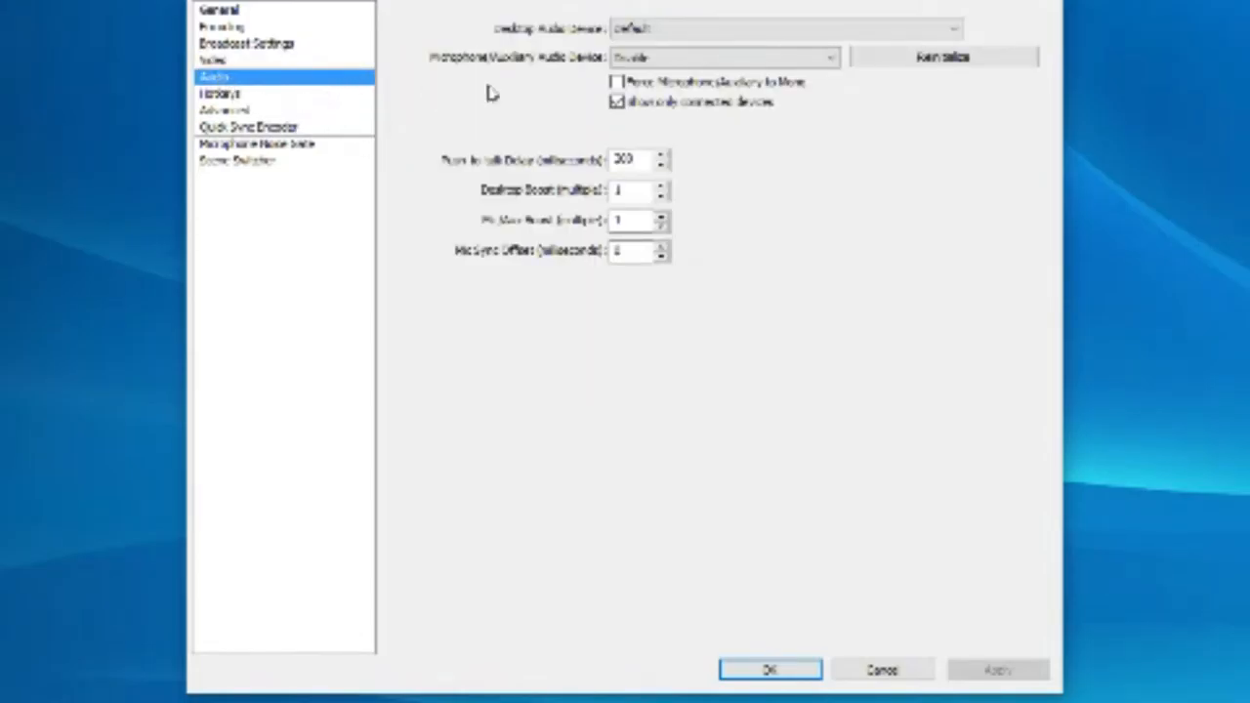
pyautogui.click(781, 28)
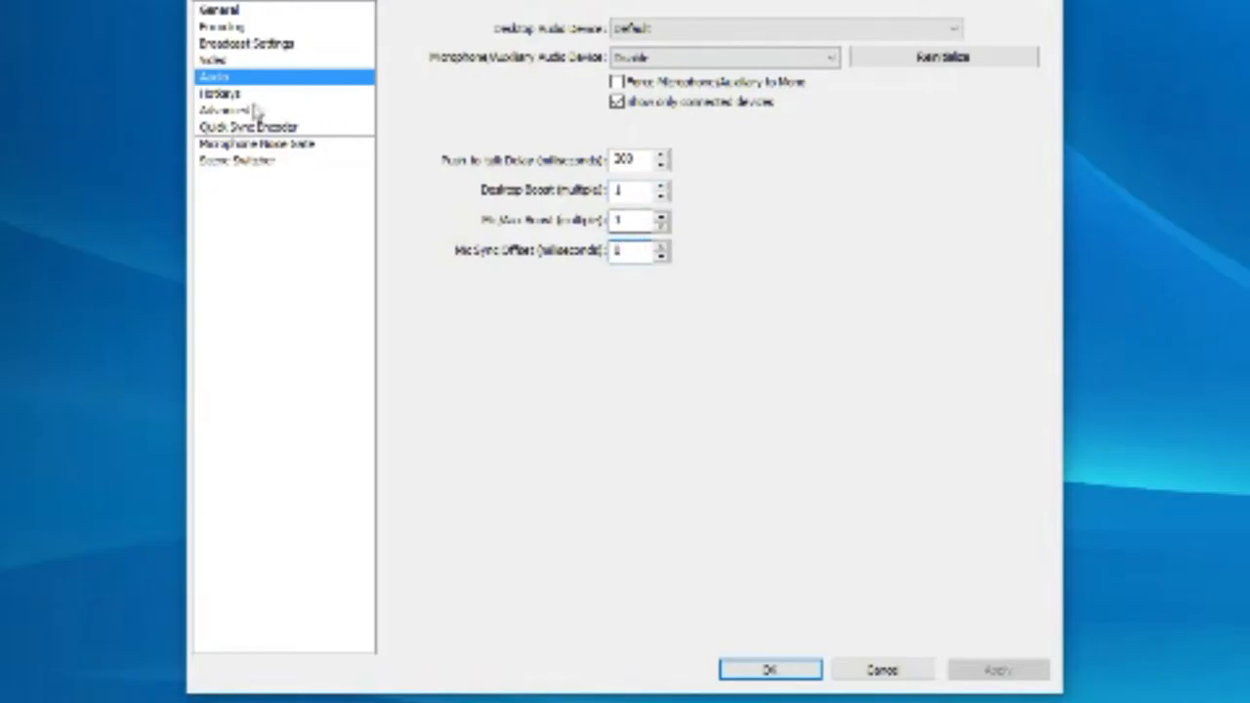
pyautogui.click(221, 93)
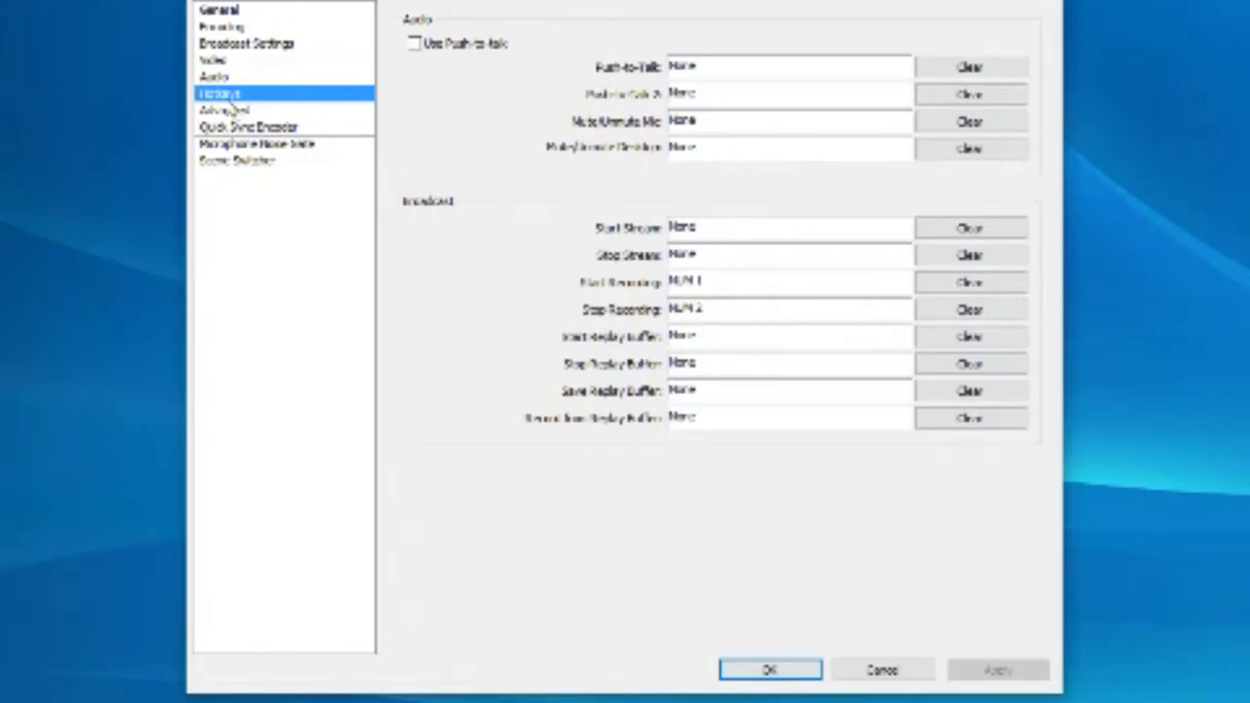
# Step: In Advanced settings, check process priority, encoding profile and keyframe interval, then view Quick Sync
pyautogui.click(225, 110)
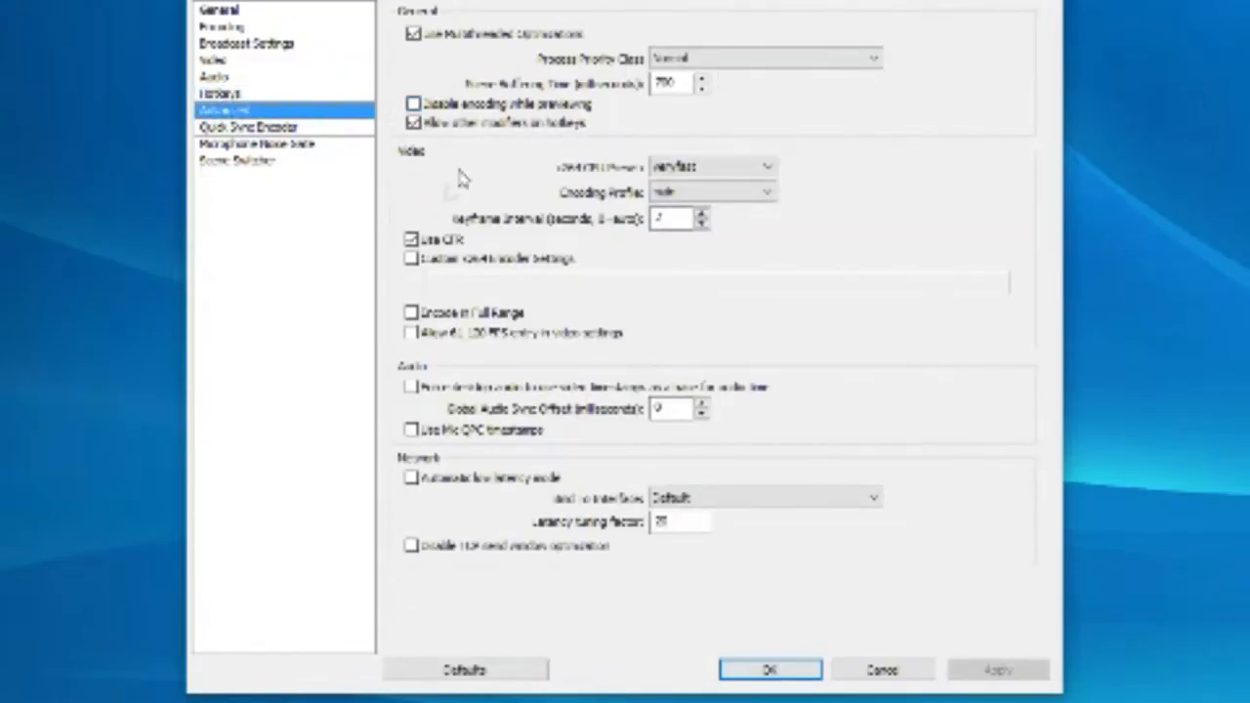
pyautogui.moveTo(718, 36)
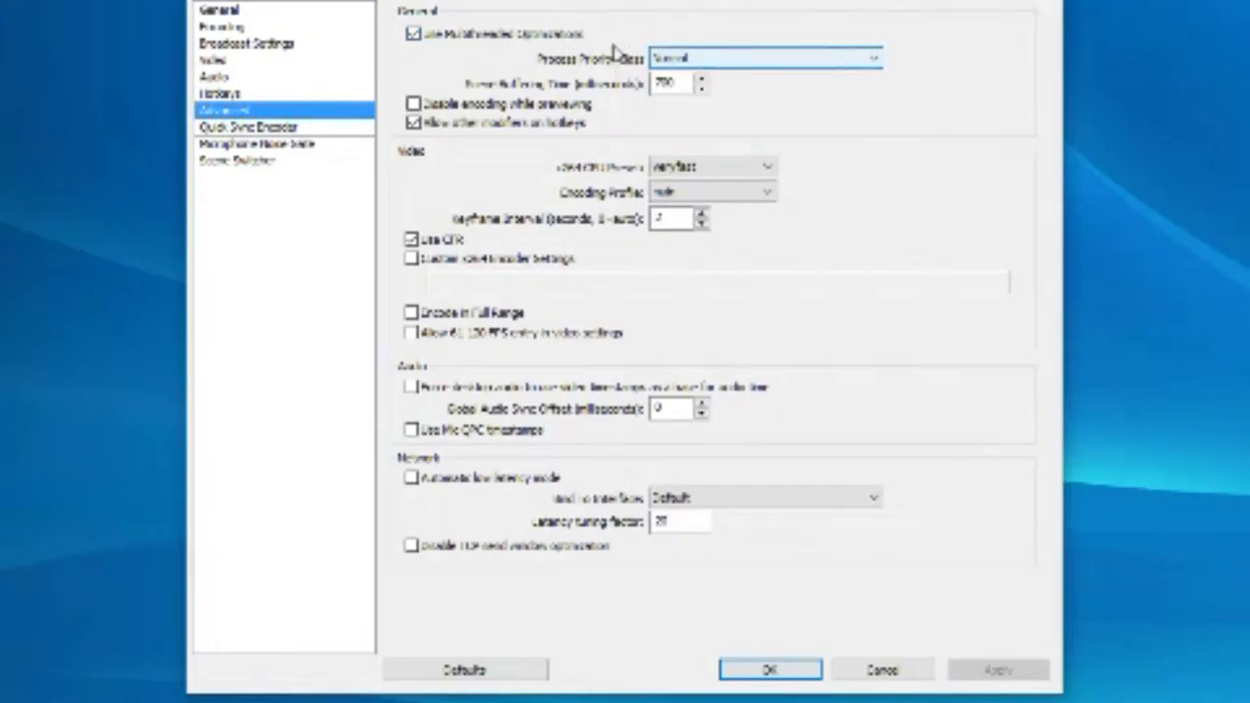
pyautogui.click(765, 57)
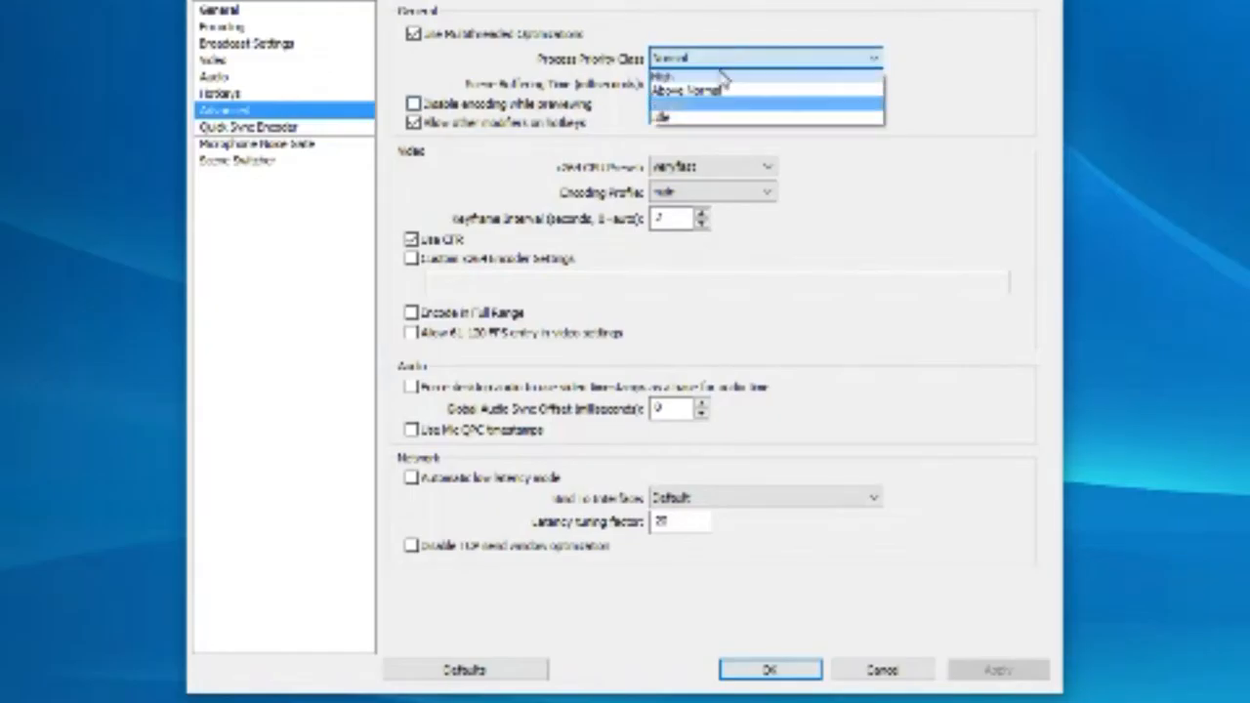
pyautogui.click(767, 57)
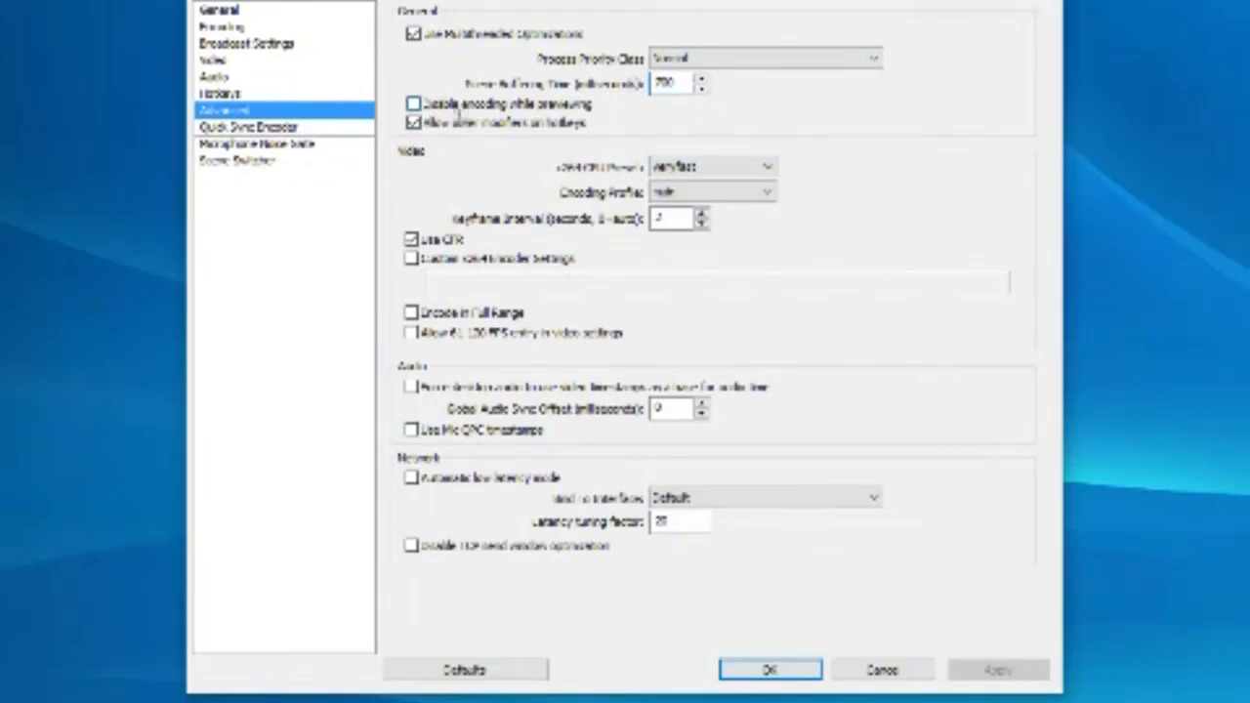
pyautogui.click(411, 105)
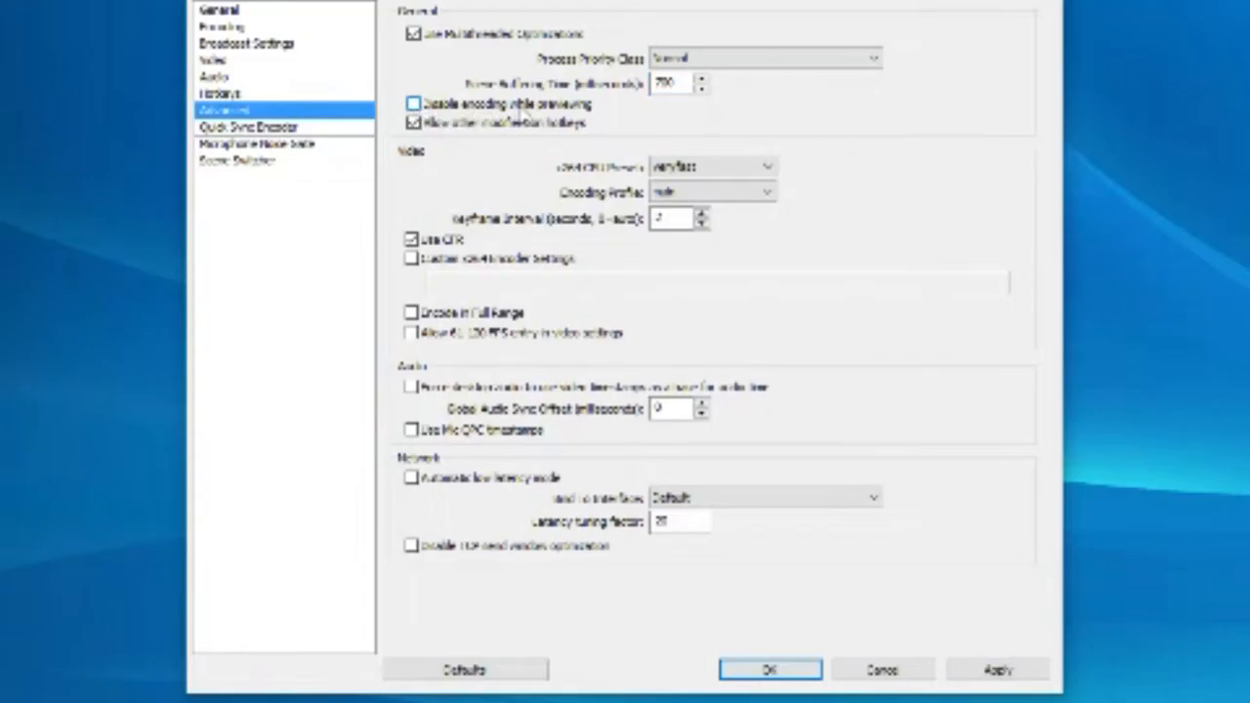
pyautogui.click(412, 122)
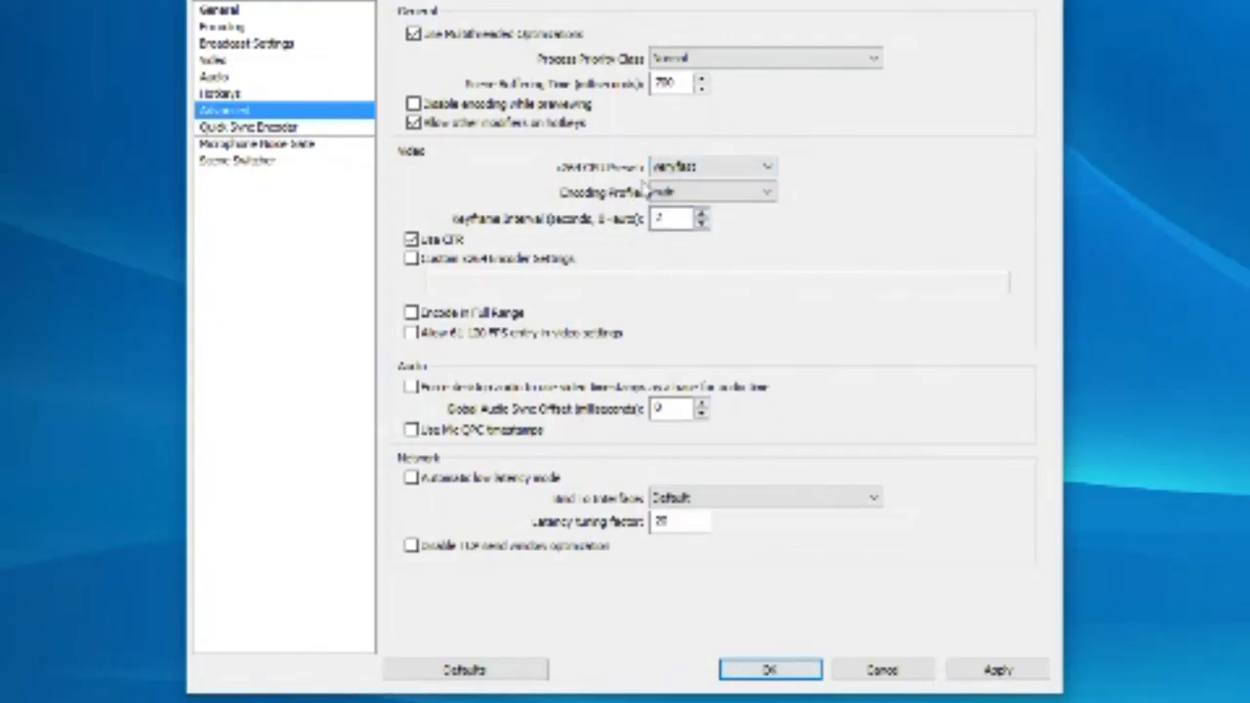
pyautogui.click(713, 191)
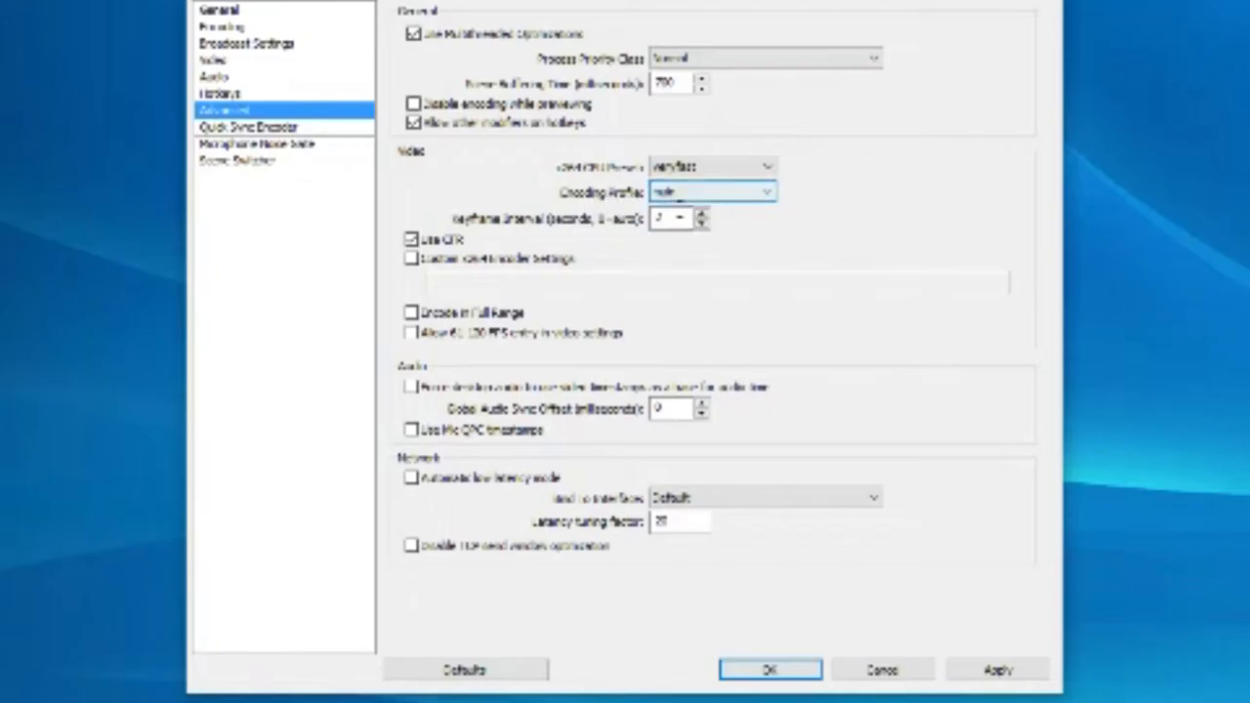
pyautogui.click(672, 218)
pyautogui.write('4')
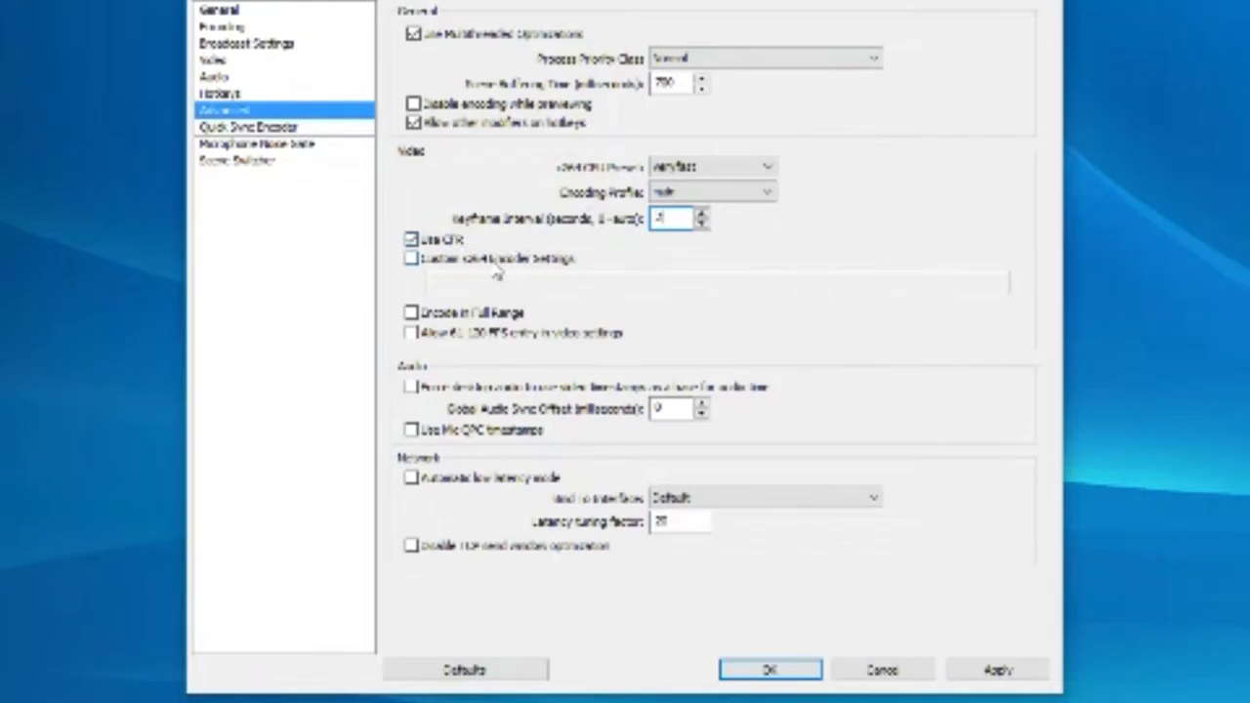
pyautogui.moveTo(498, 274)
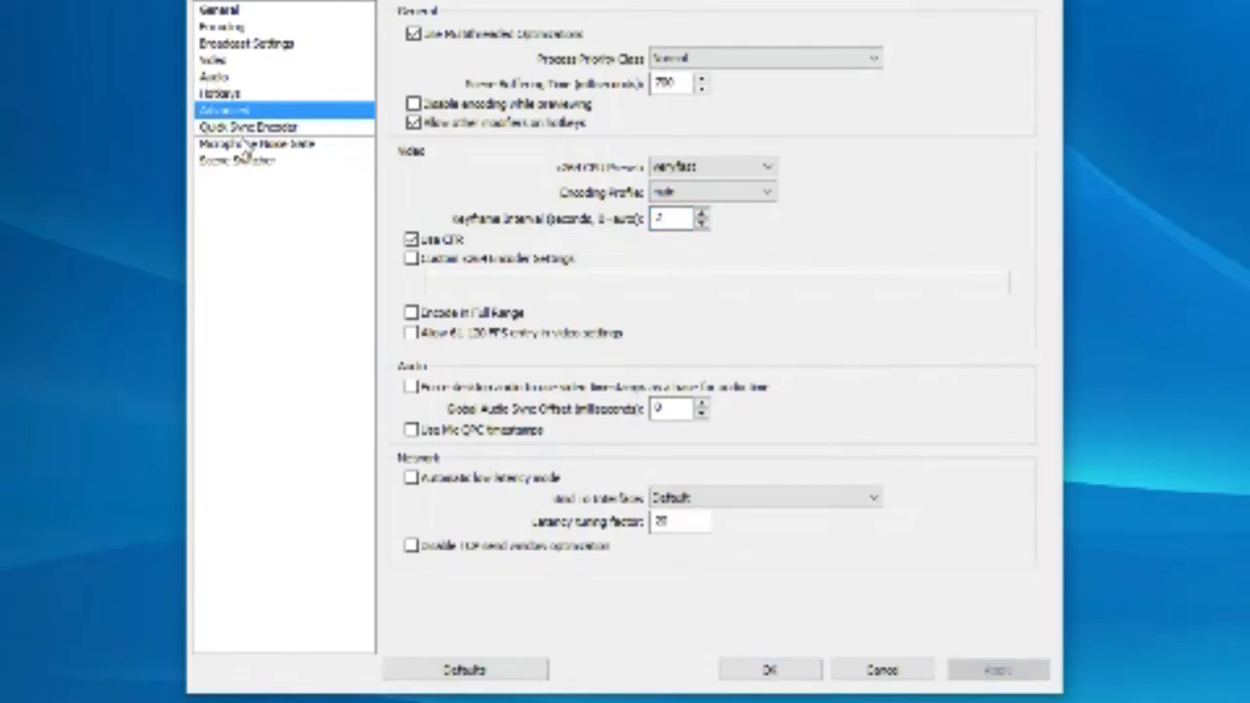
pyautogui.click(247, 127)
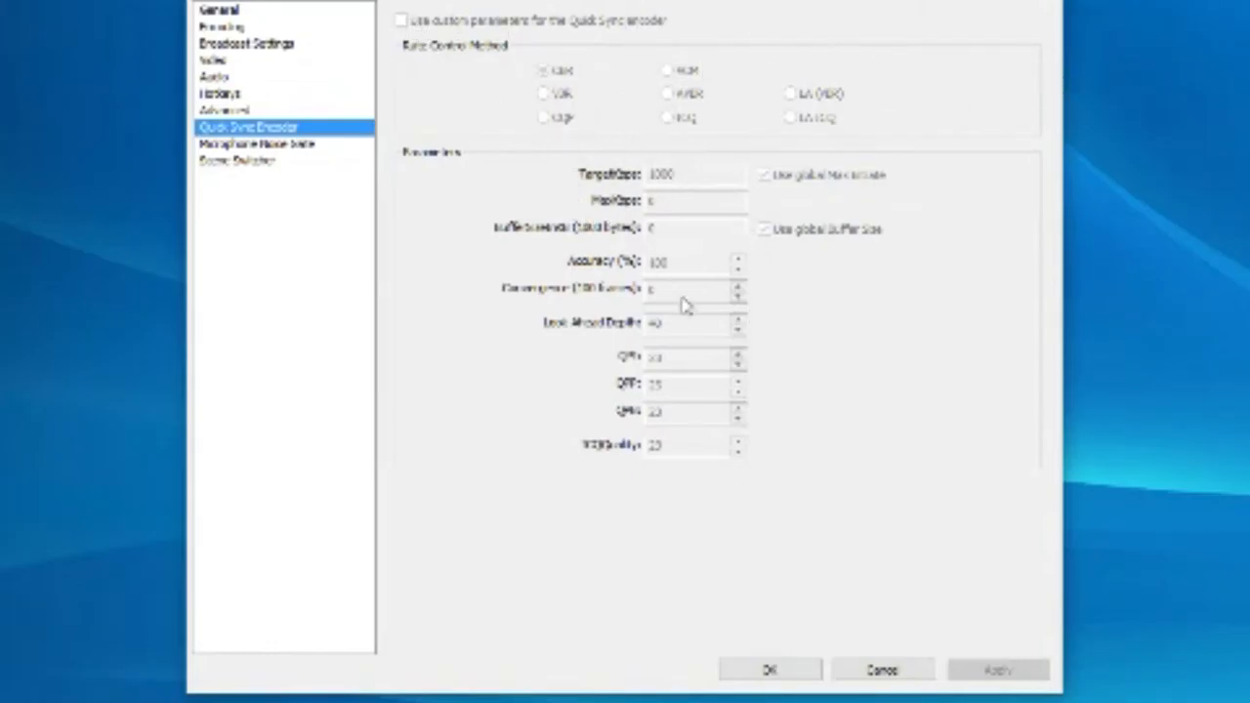
pyautogui.moveTo(420, 216)
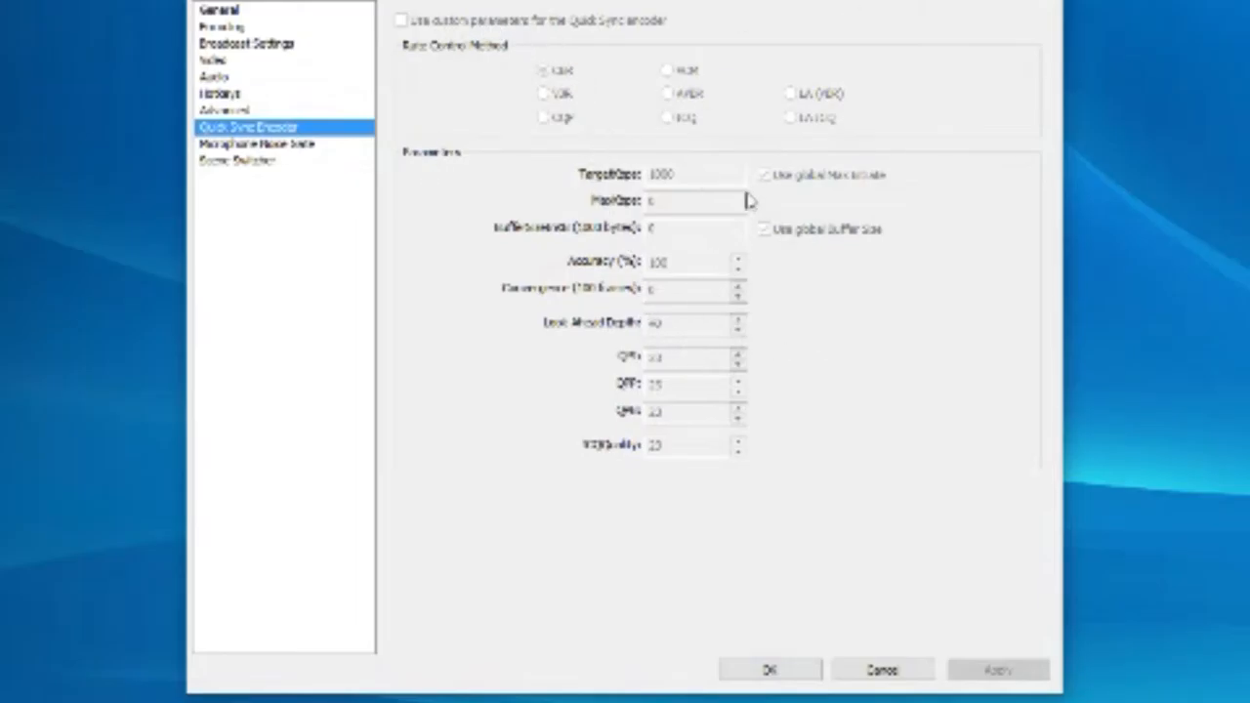
pyautogui.moveTo(660, 134)
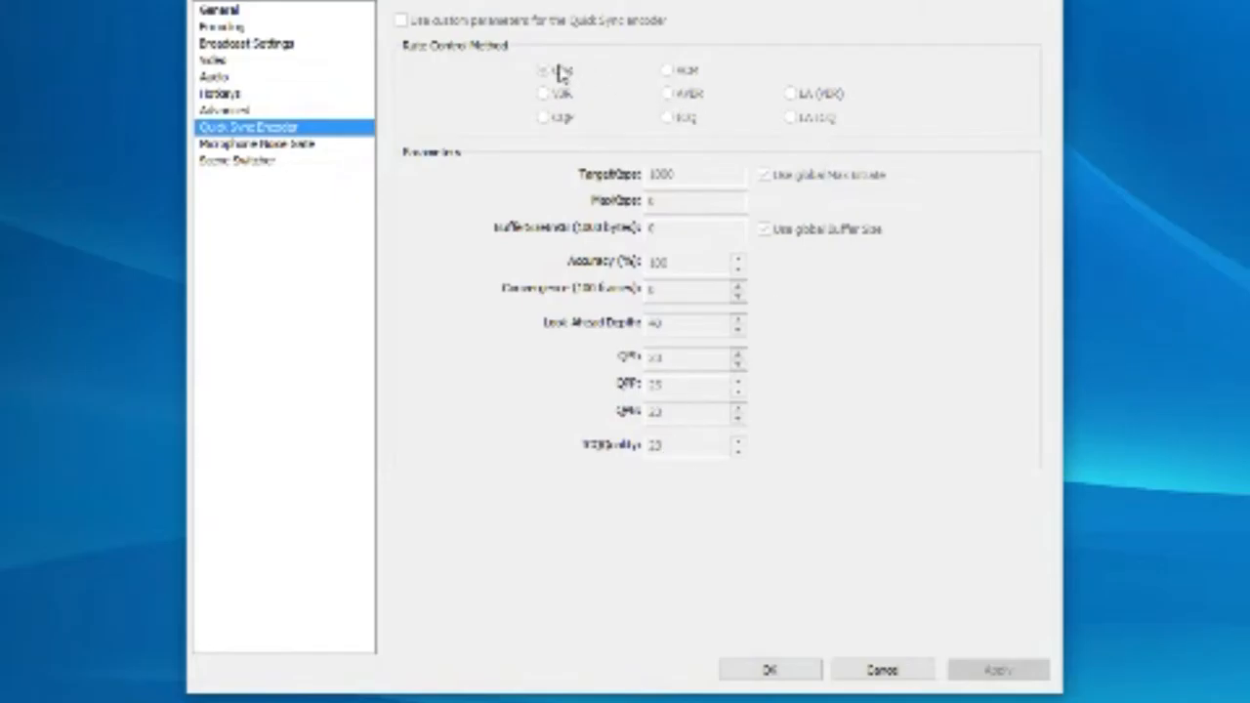
# Step: Move from the Quick Sync encoder options to the Microphone Noise Gate page
pyautogui.click(257, 144)
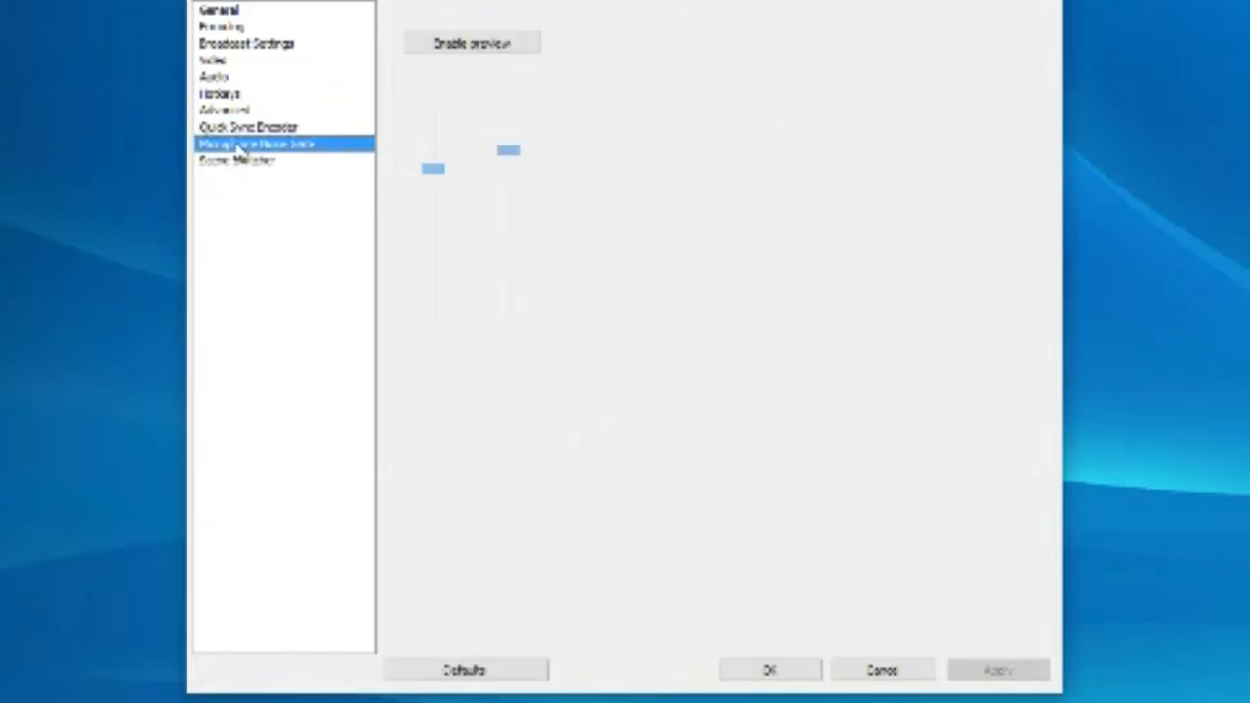
# Step: Inspect the noise gate's Attack, Hold and Release time values
pyautogui.click(257, 143)
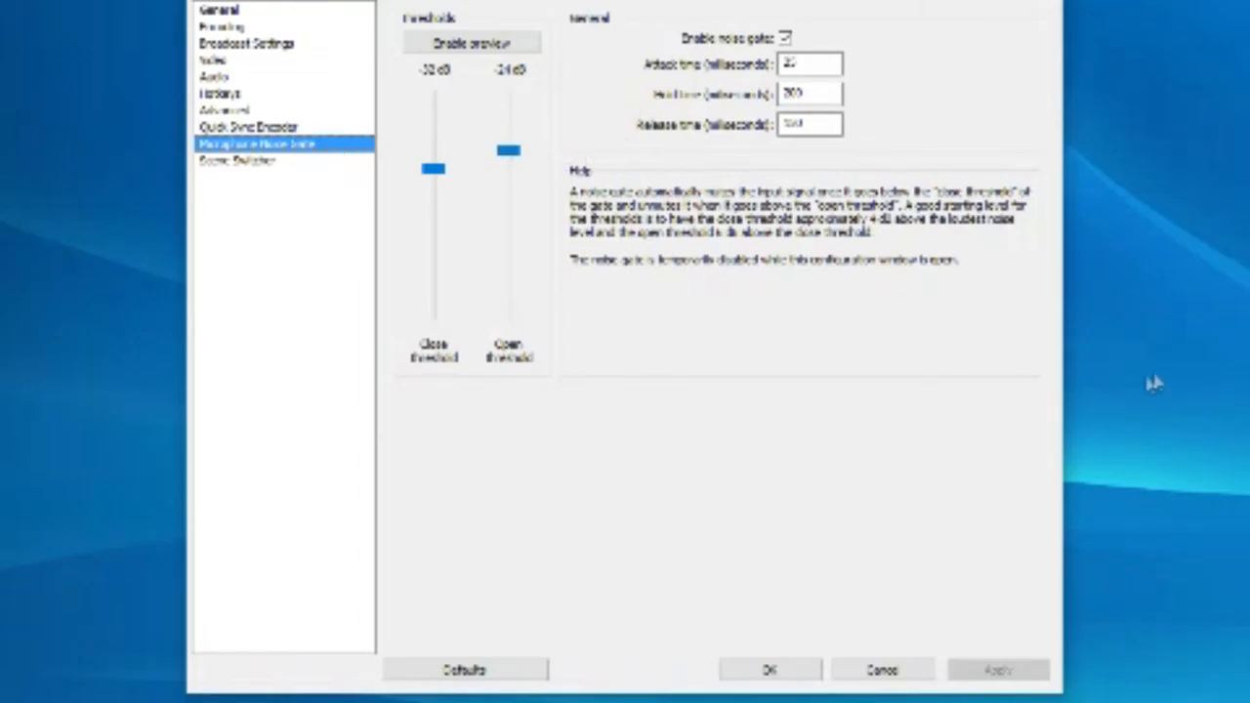
pyautogui.moveTo(1154, 383)
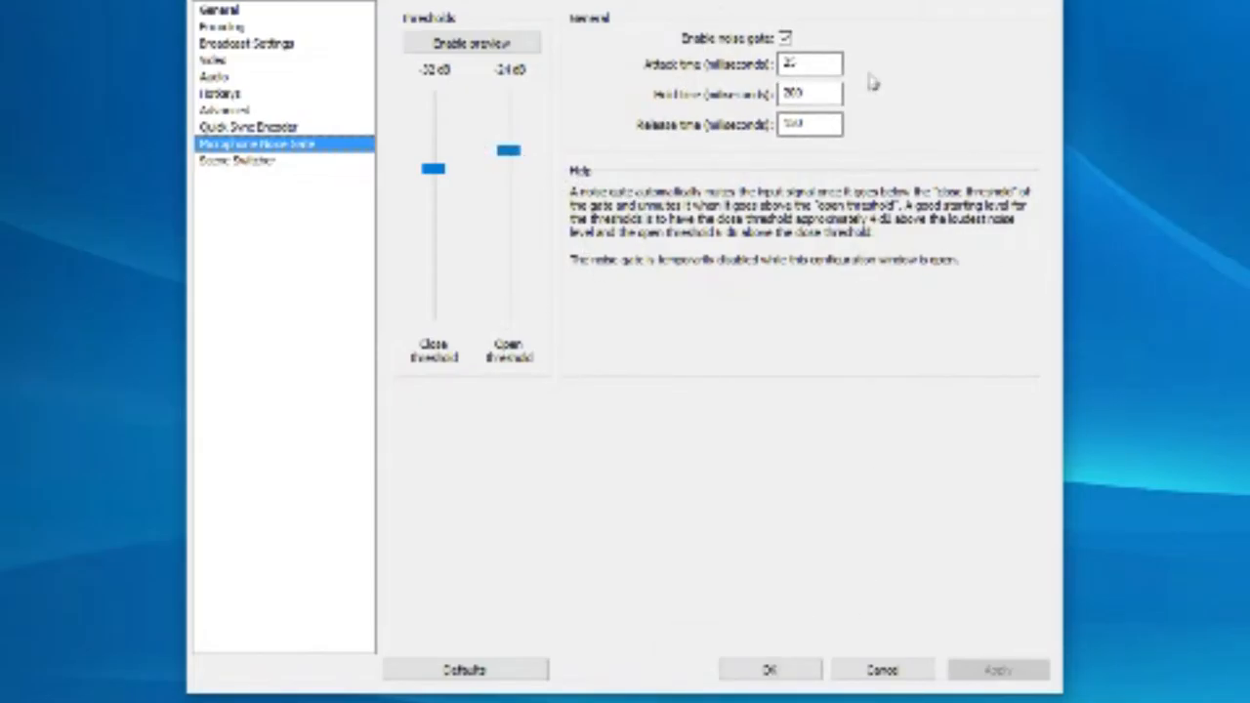
pyautogui.click(809, 63)
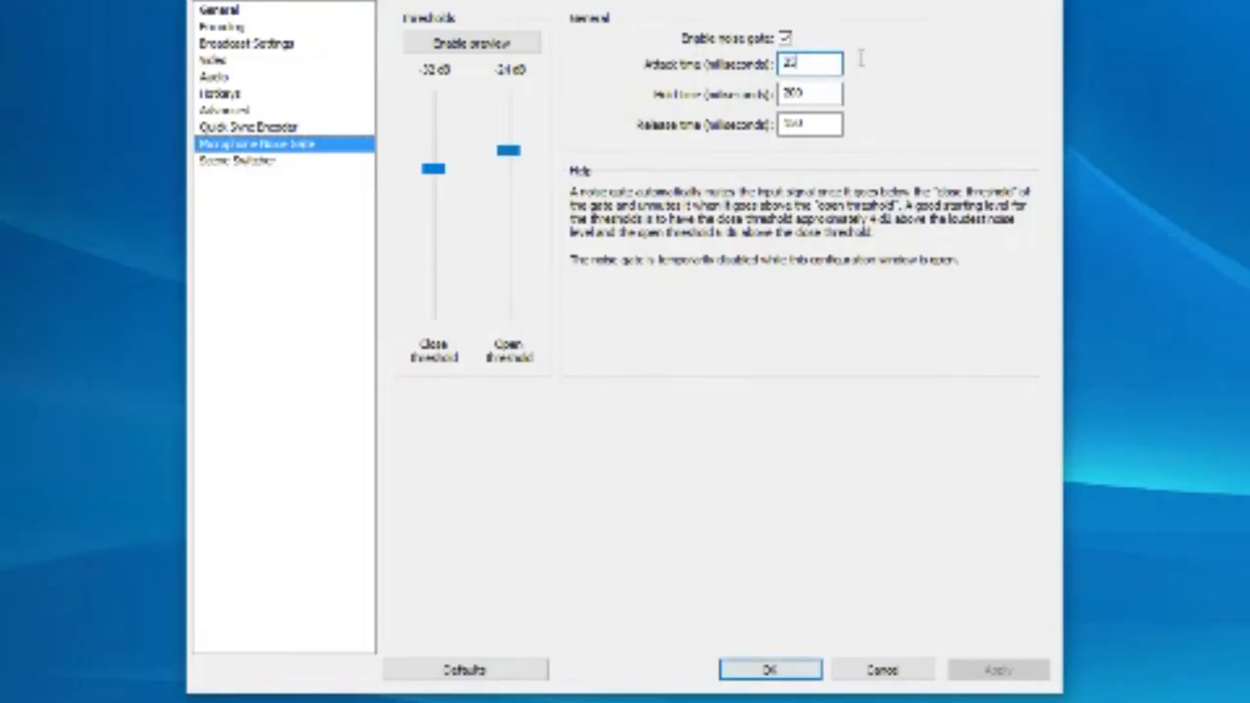
pyautogui.click(809, 92)
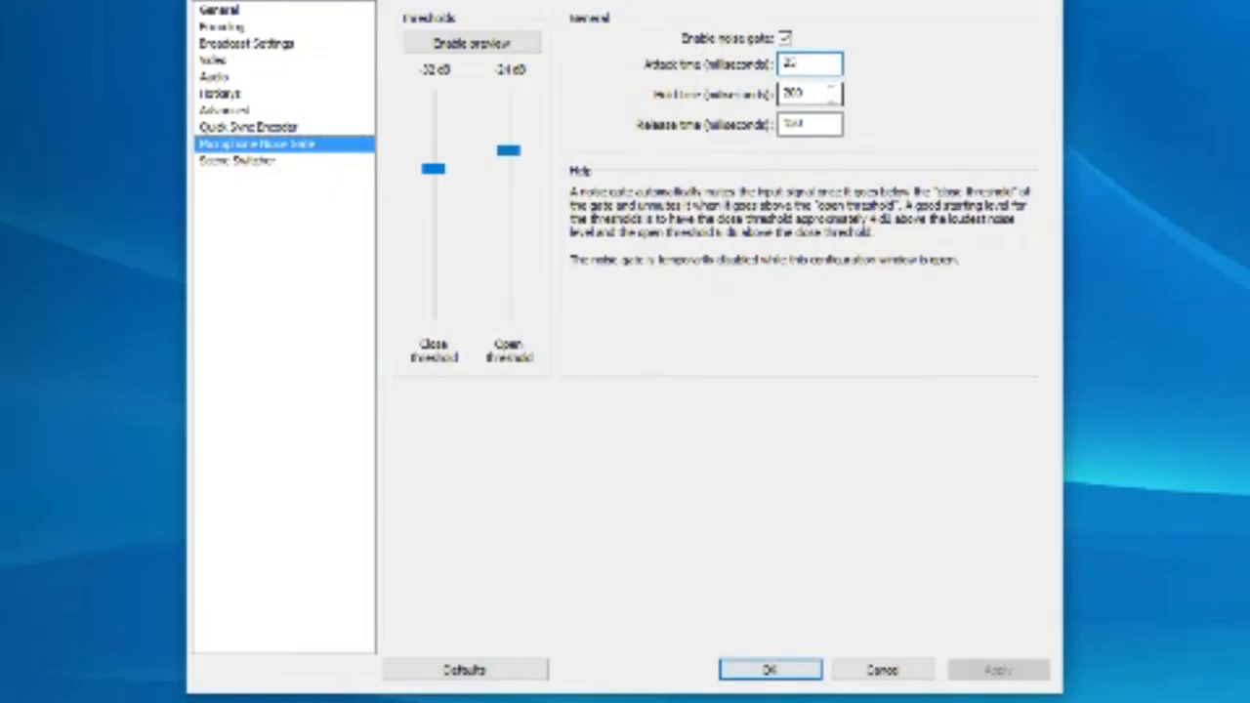
pyautogui.click(809, 124)
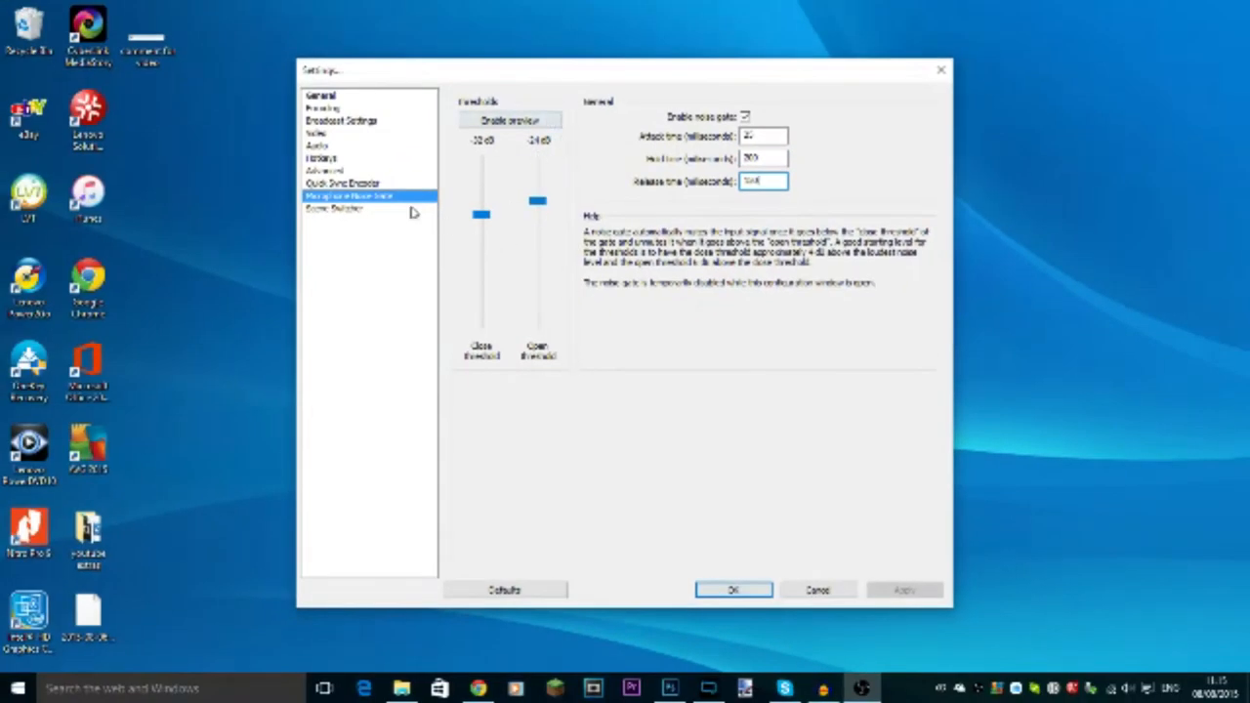
# Step: Close Settings with OK and start a test recording
pyautogui.click(336, 207)
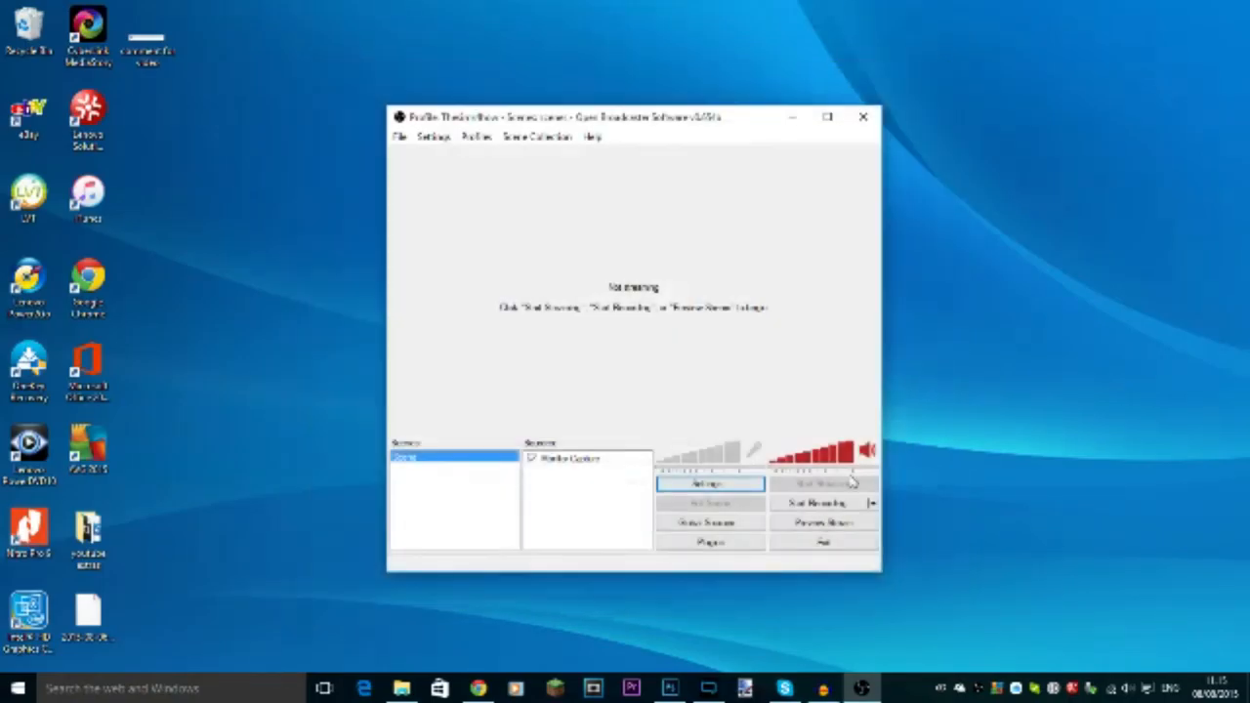
pyautogui.moveTo(767, 294)
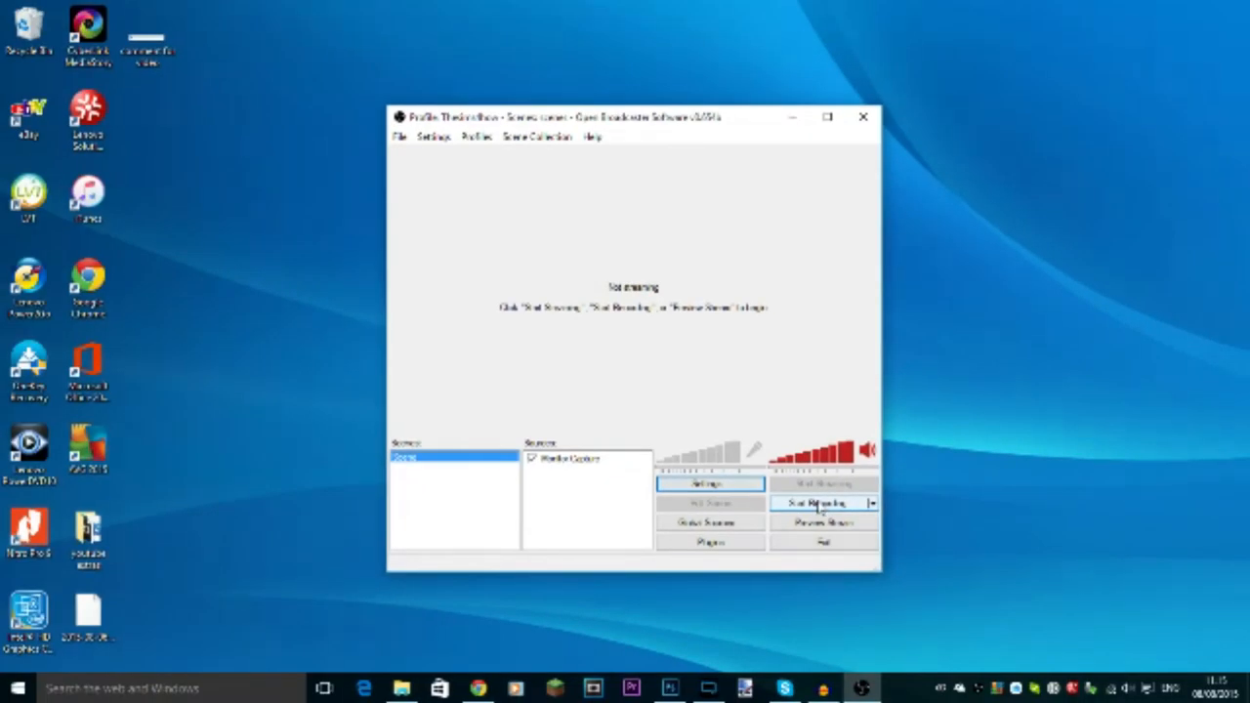
pyautogui.click(819, 503)
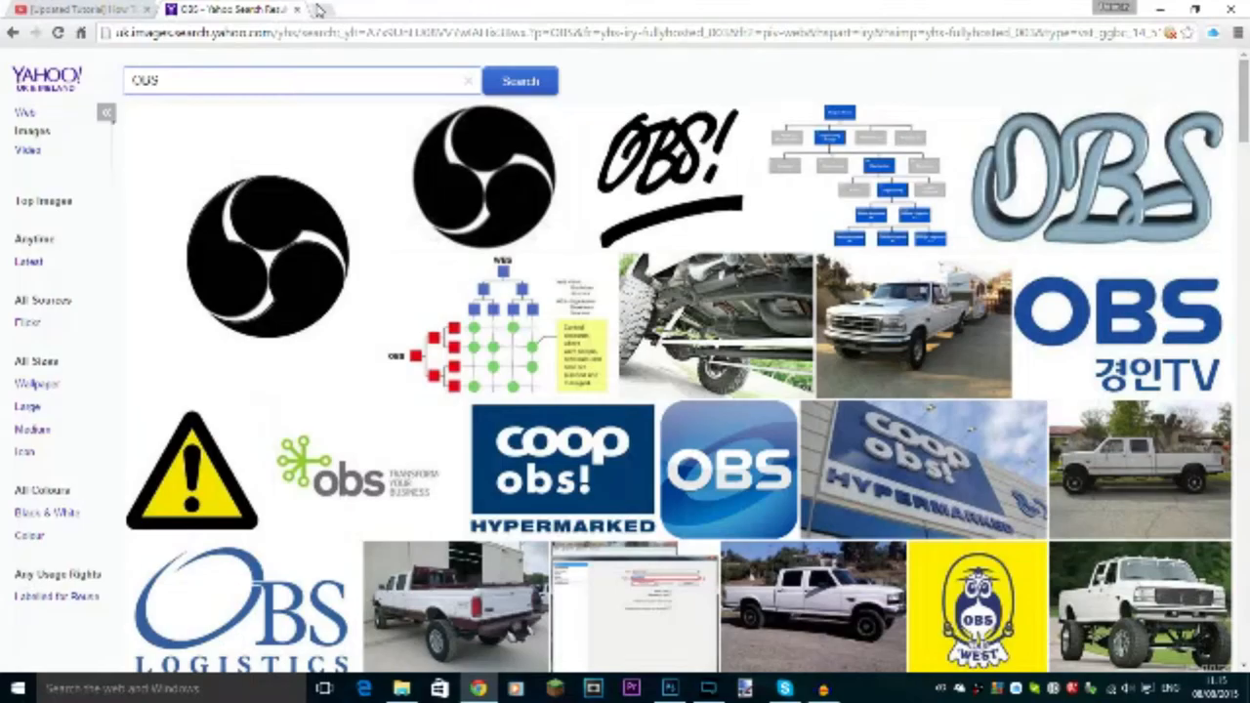
pyautogui.click(166, 9)
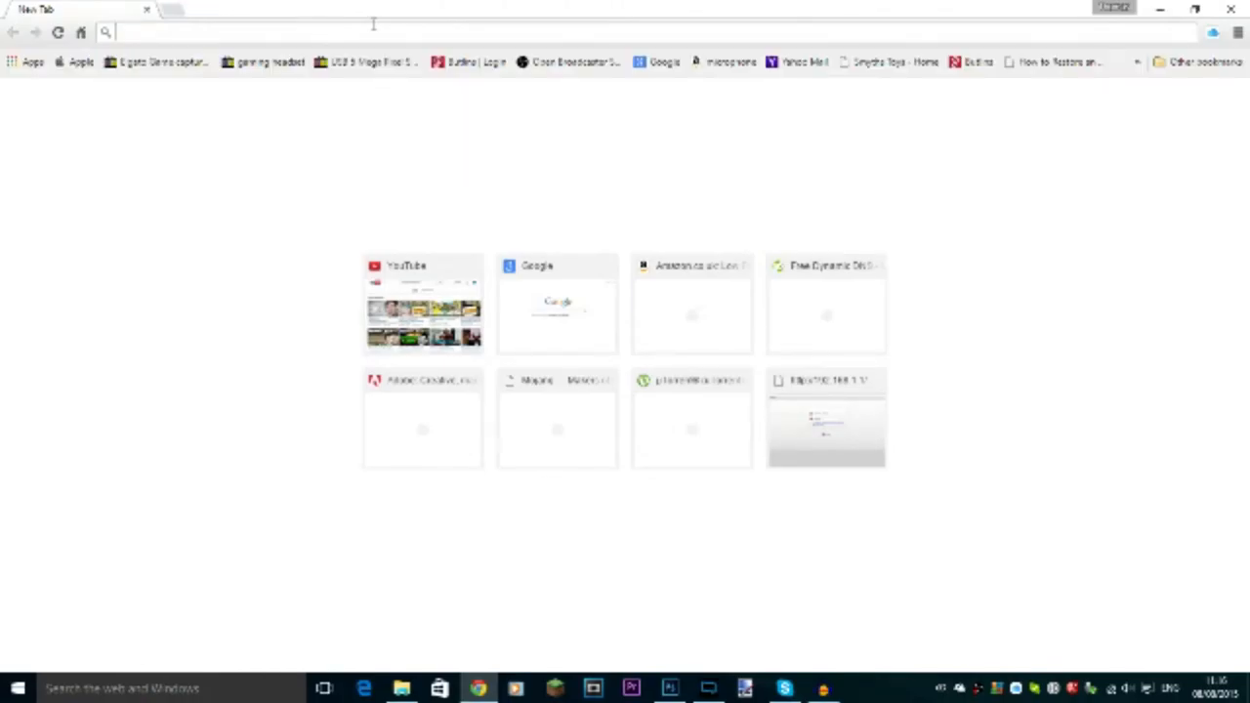
pyautogui.write('https://www.google.co.uk')
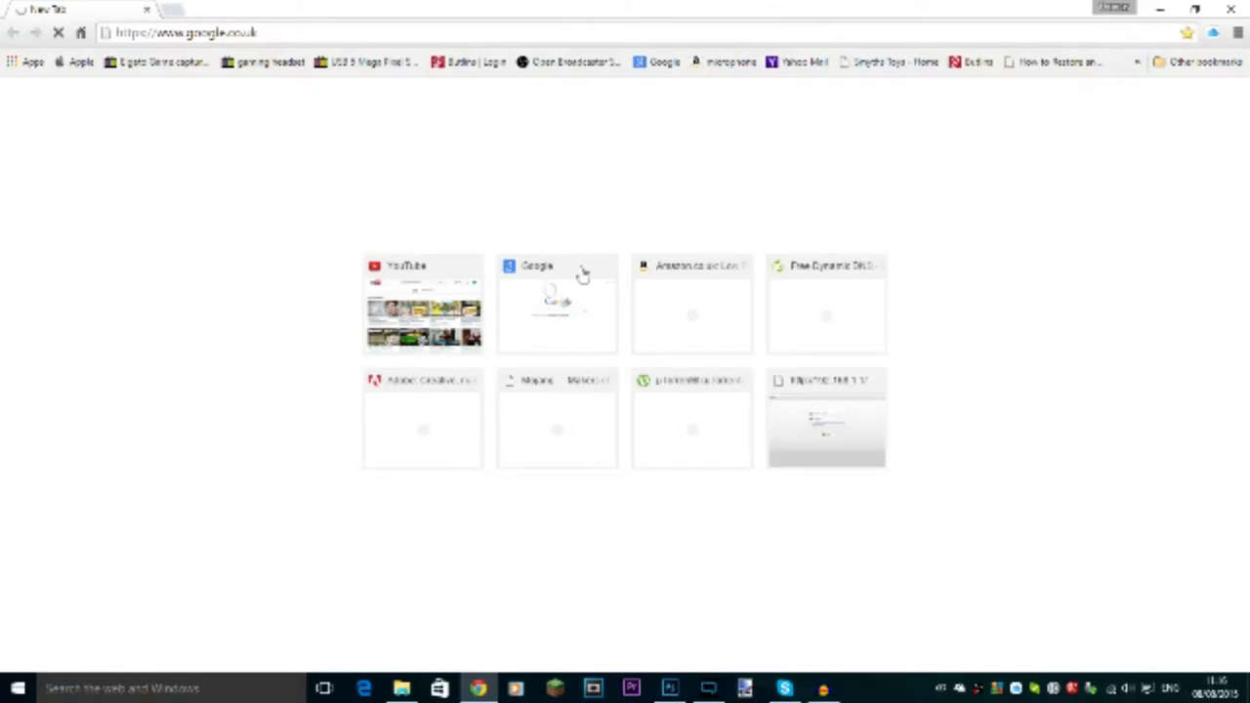
pyautogui.moveTo(127, 139)
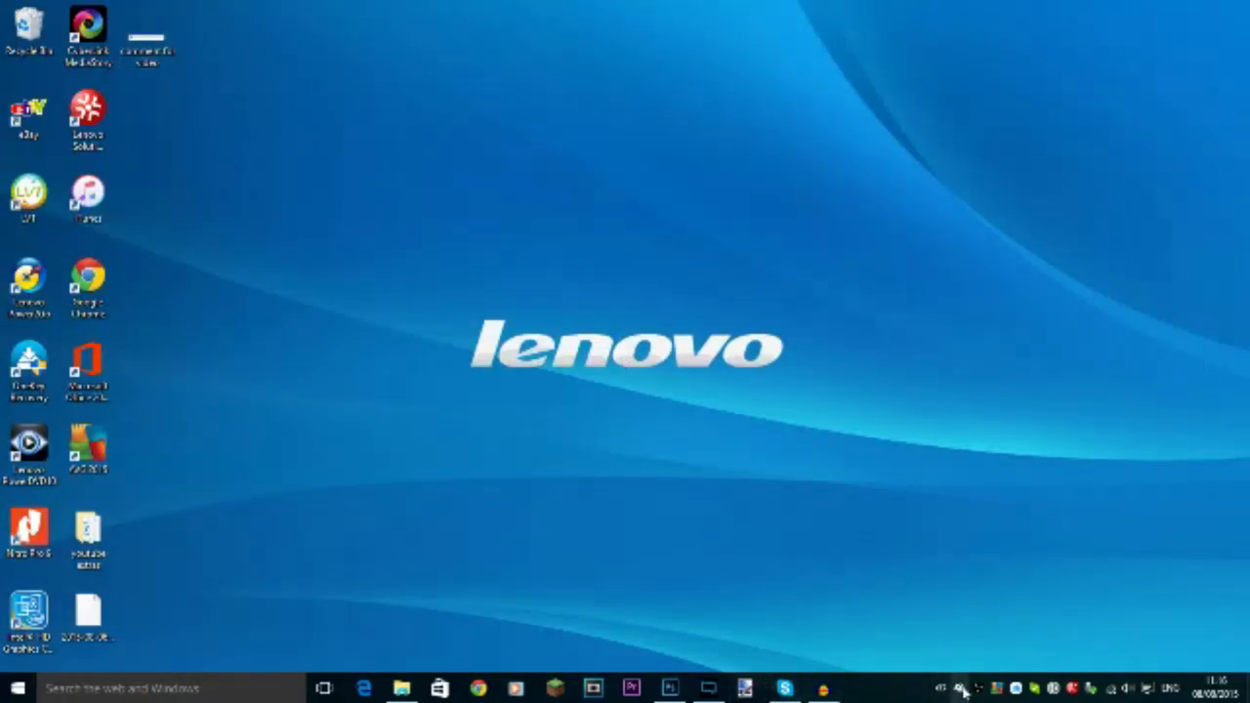
# Step: Restore the OBS window from the taskbar and stop the test recording
pyautogui.click(861, 689)
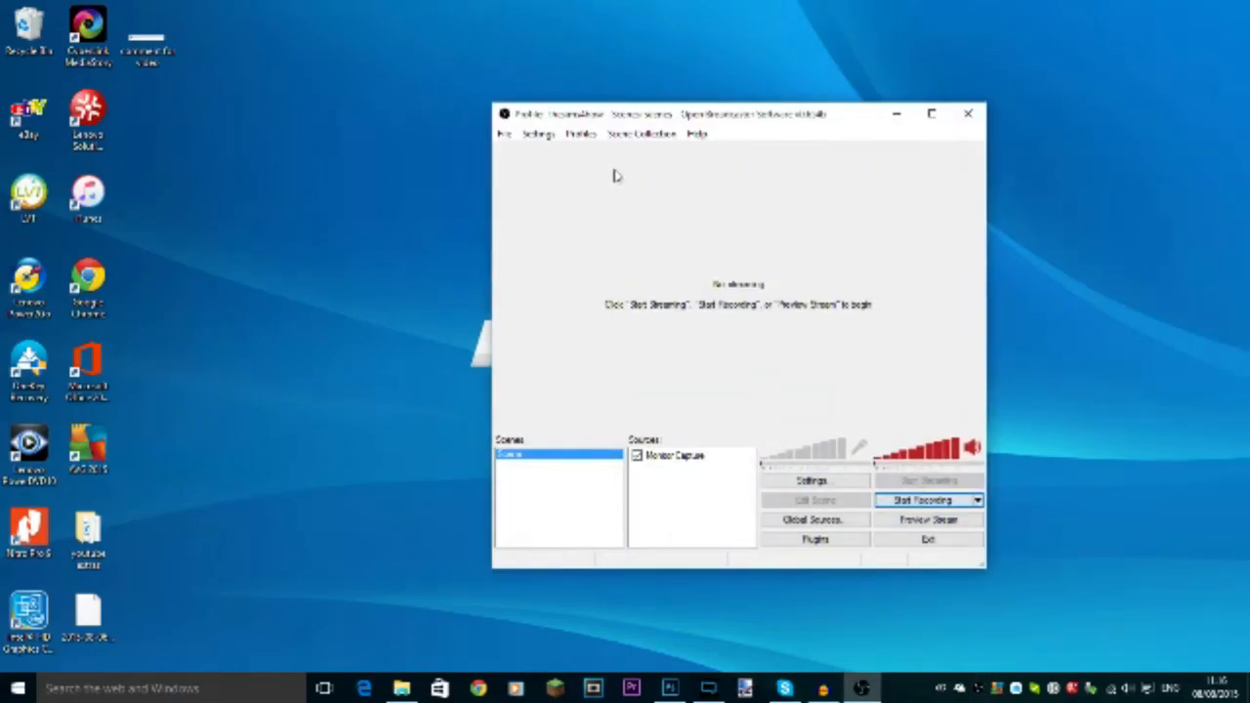
pyautogui.moveTo(738, 113); pyautogui.dragTo(637, 99)
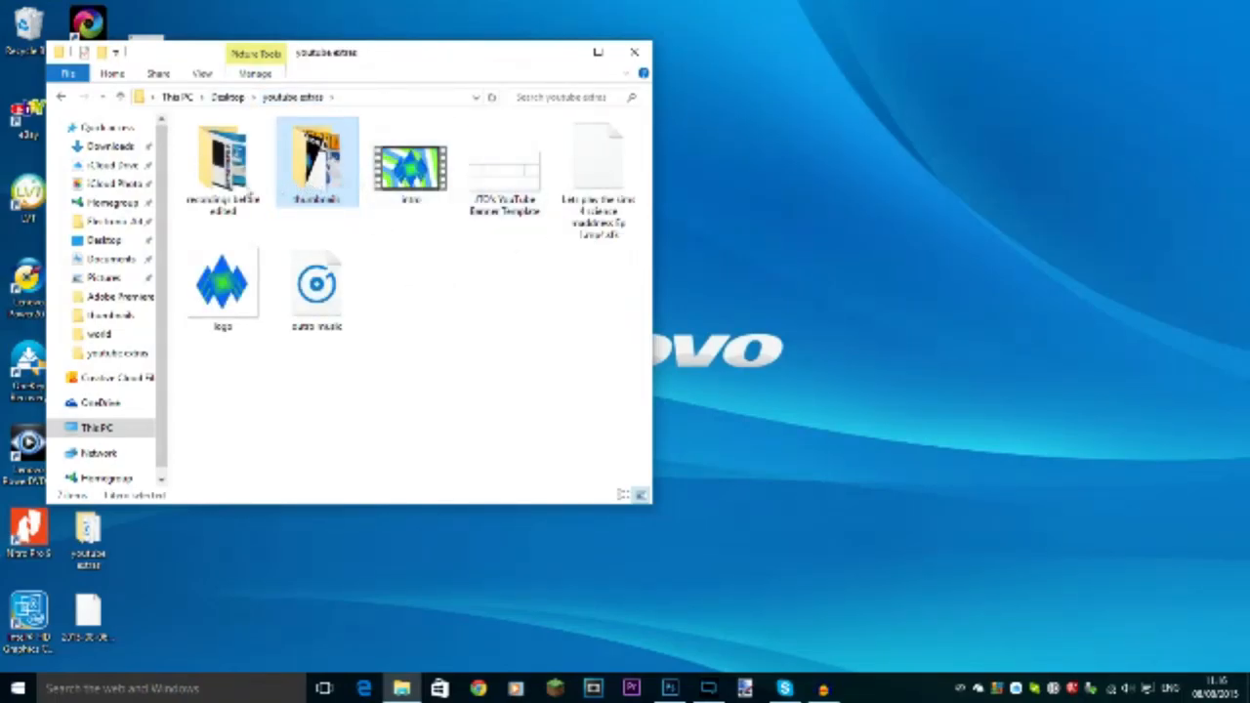
# Step: Play the test recording from 'recordings before edited', then close the player and folder
pyautogui.doubleClick(222, 161)
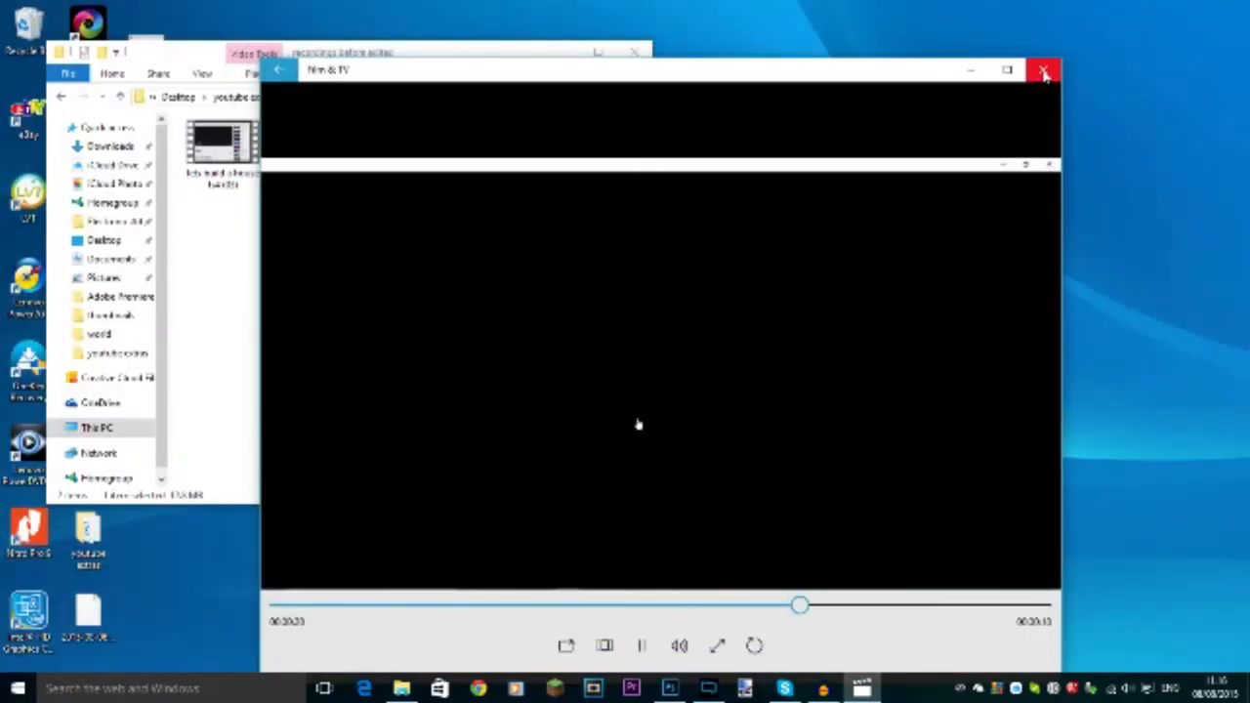
pyautogui.click(1045, 70)
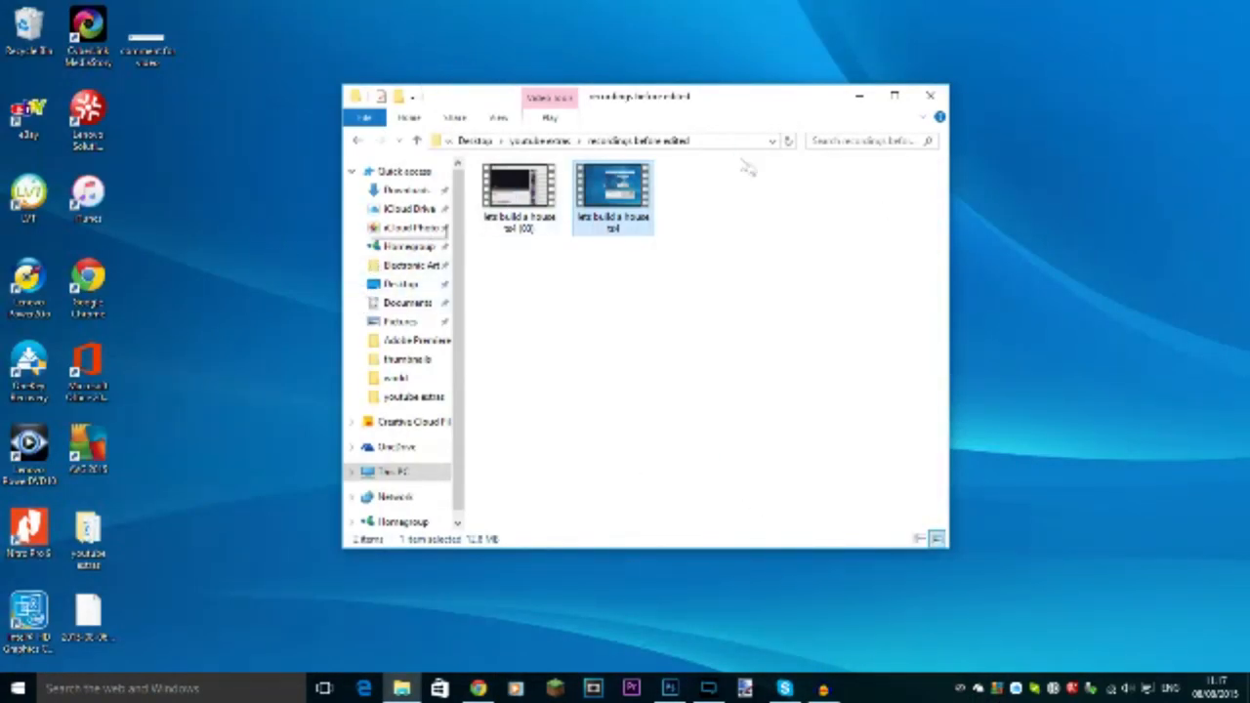
pyautogui.click(929, 96)
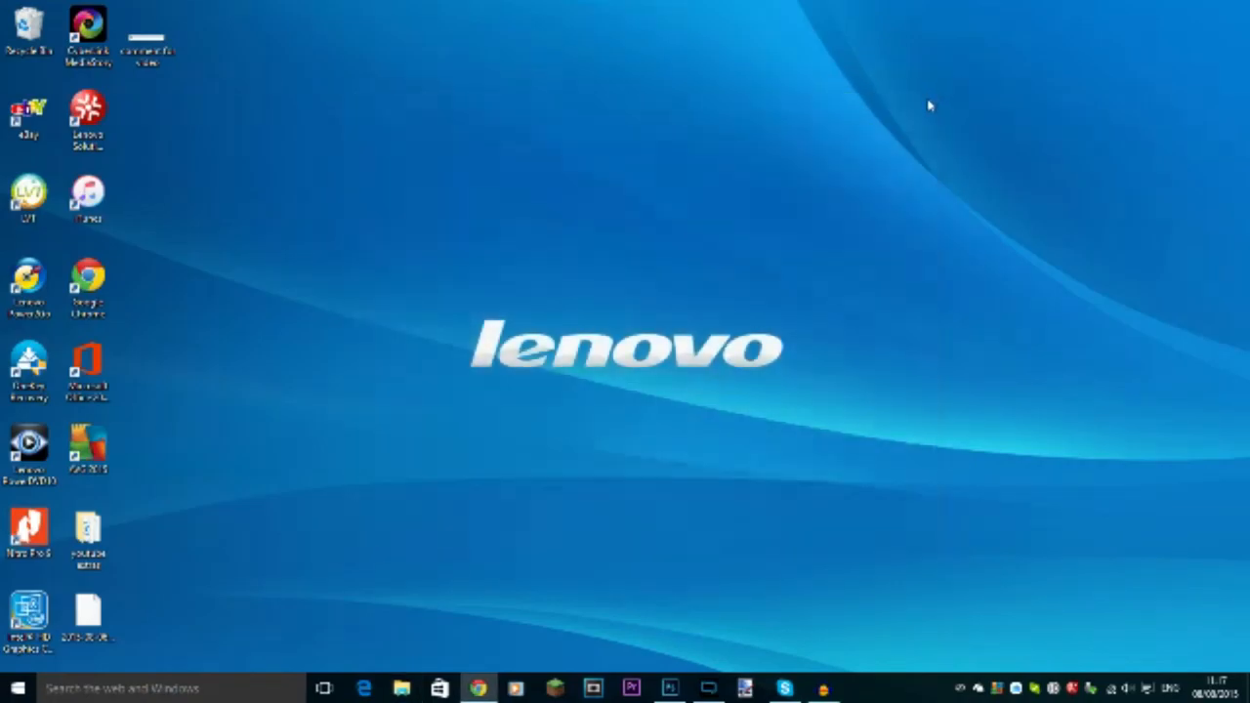
pyautogui.moveTo(943, 519)
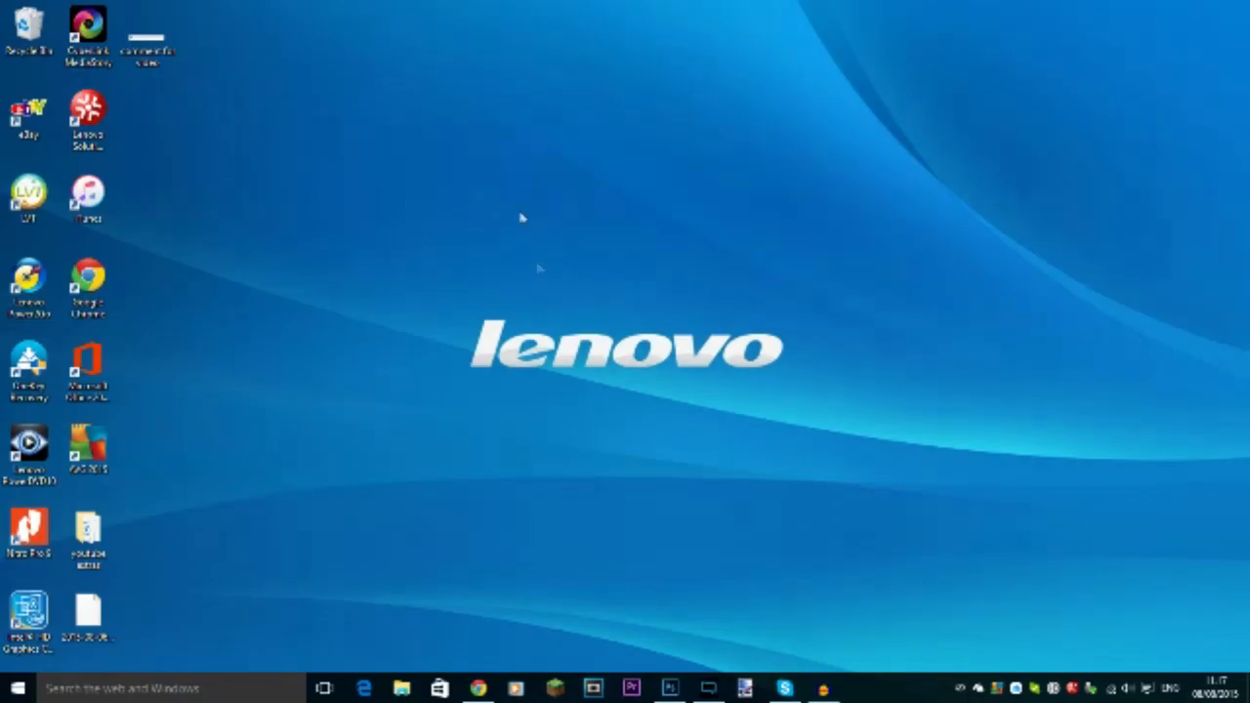
pyautogui.moveTo(456, 480)
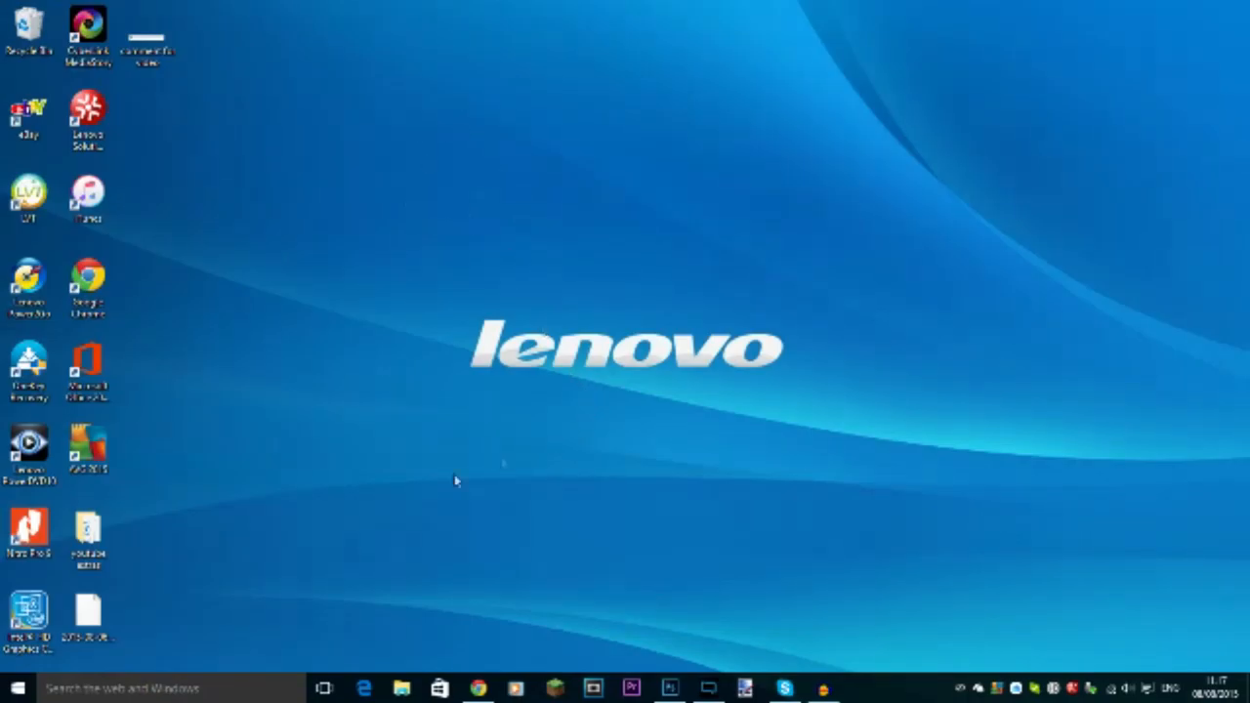
pyautogui.moveTo(713, 651)
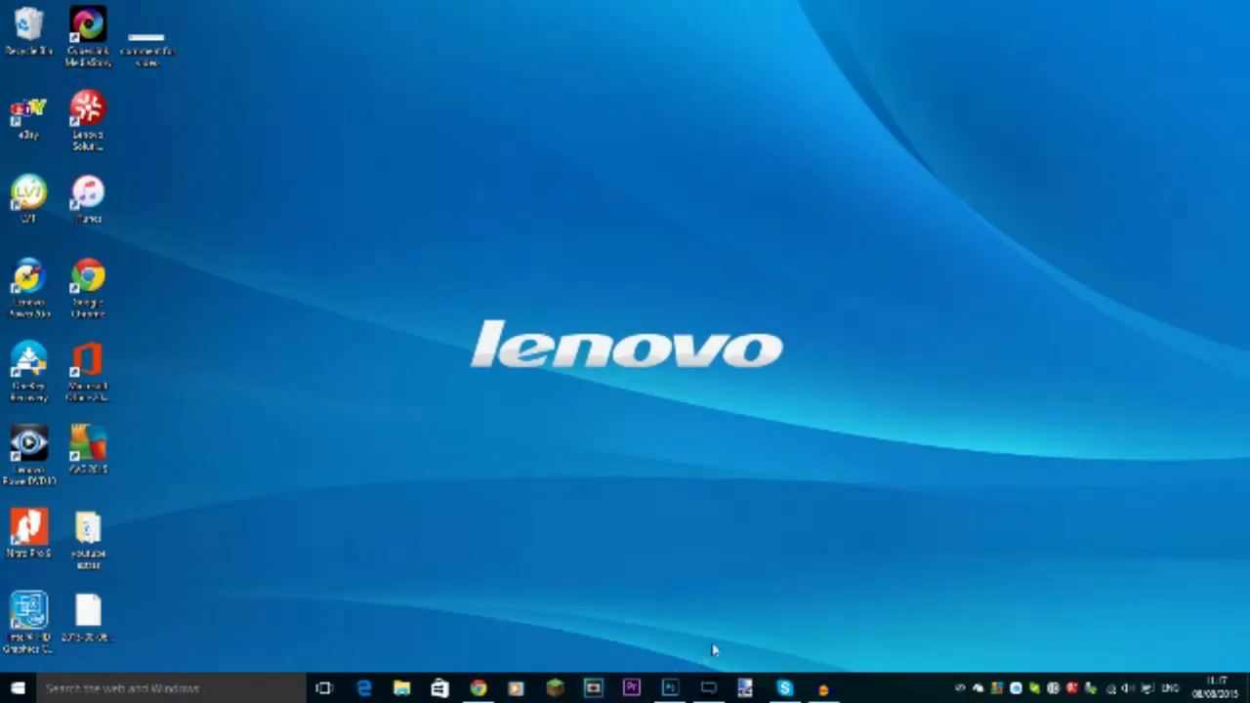
pyautogui.moveTo(723, 485)
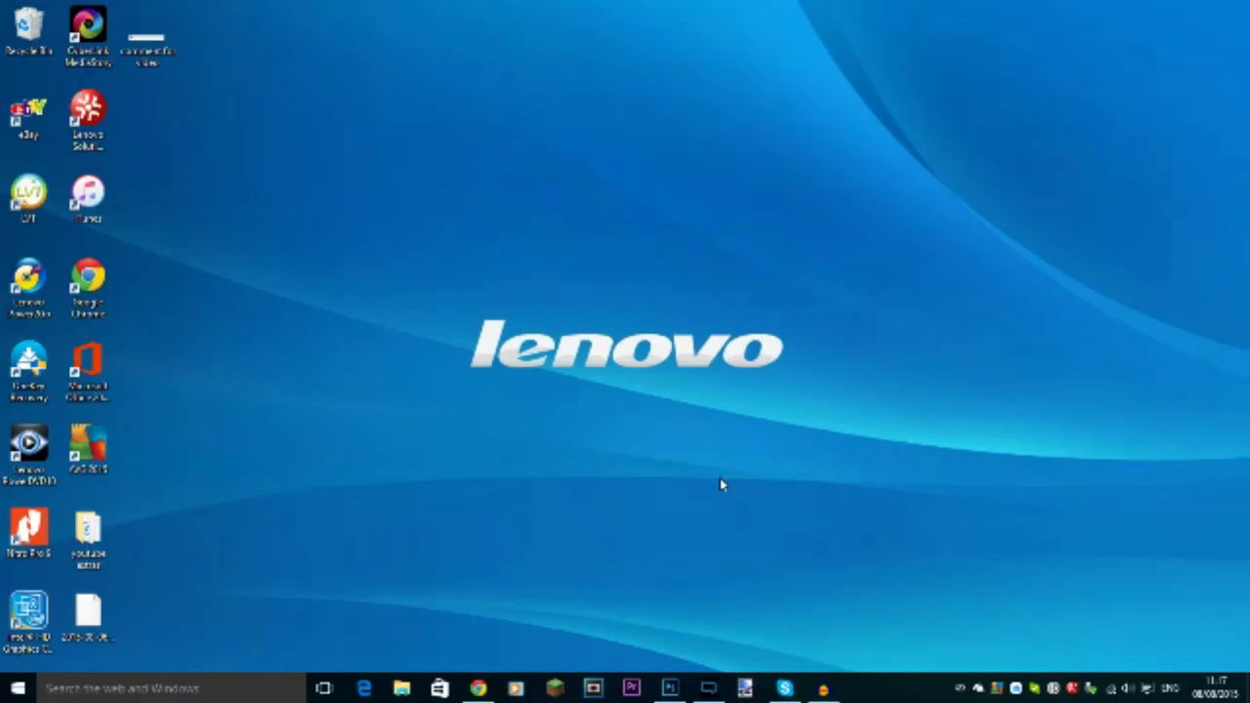
pyautogui.moveTo(405, 513)
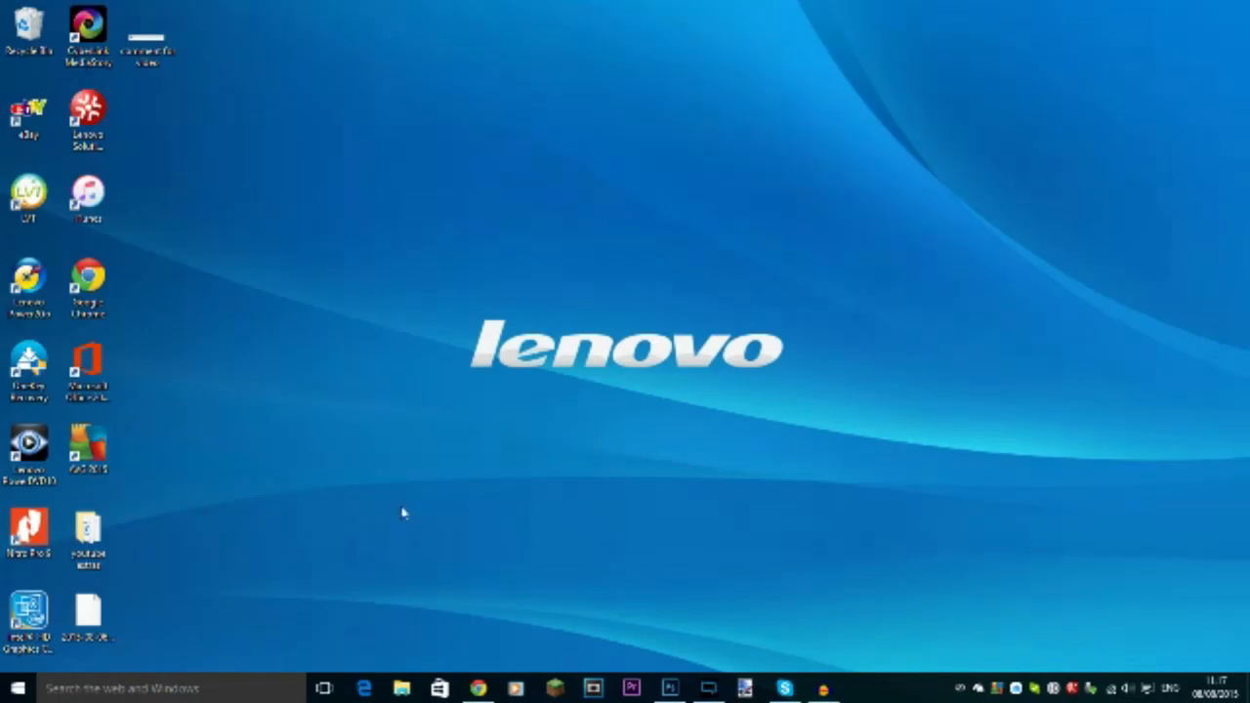
pyautogui.moveTo(420, 364)
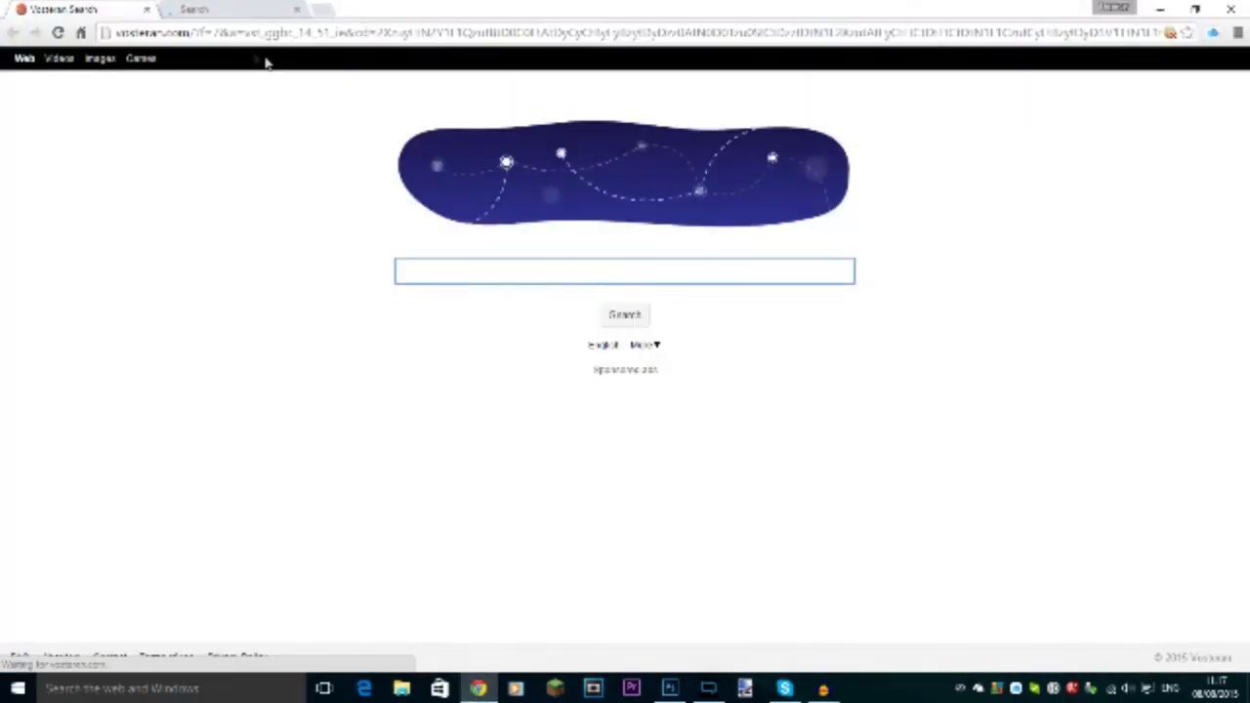
# Step: Load youtube.com and show the TheSims4Show channel's uploaded videos list
pyautogui.click(625, 31)
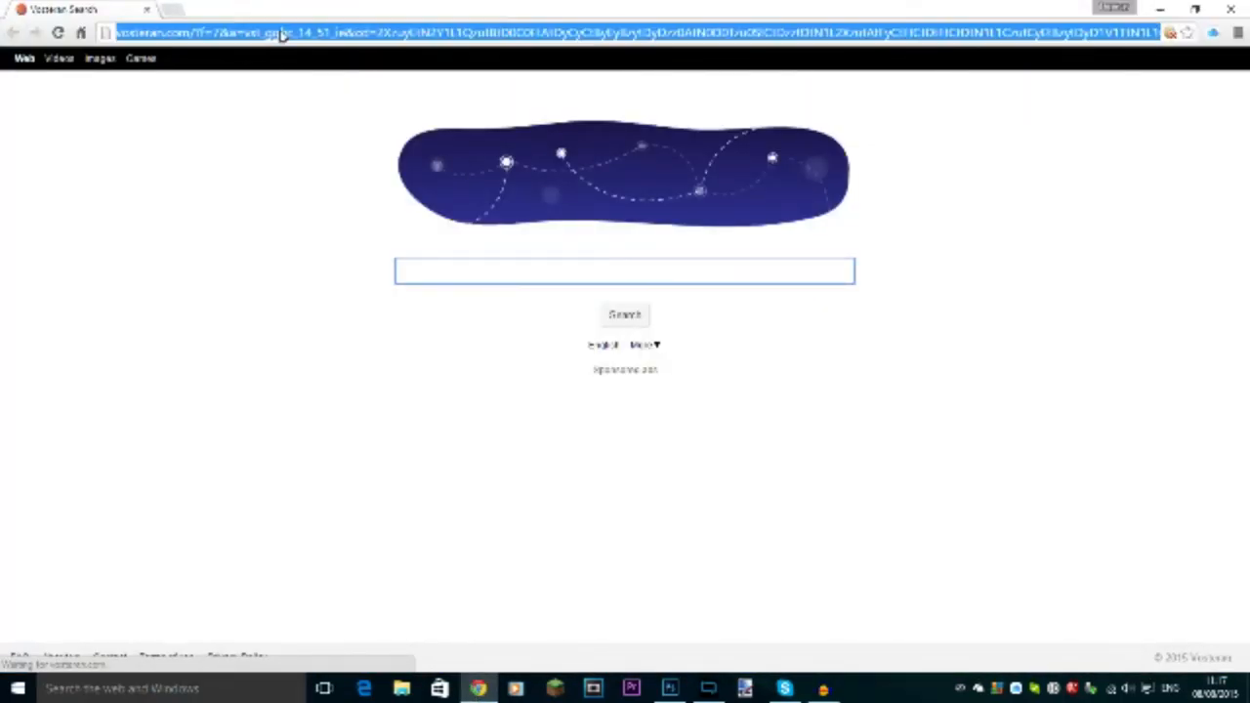
pyautogui.write('youtube.com')
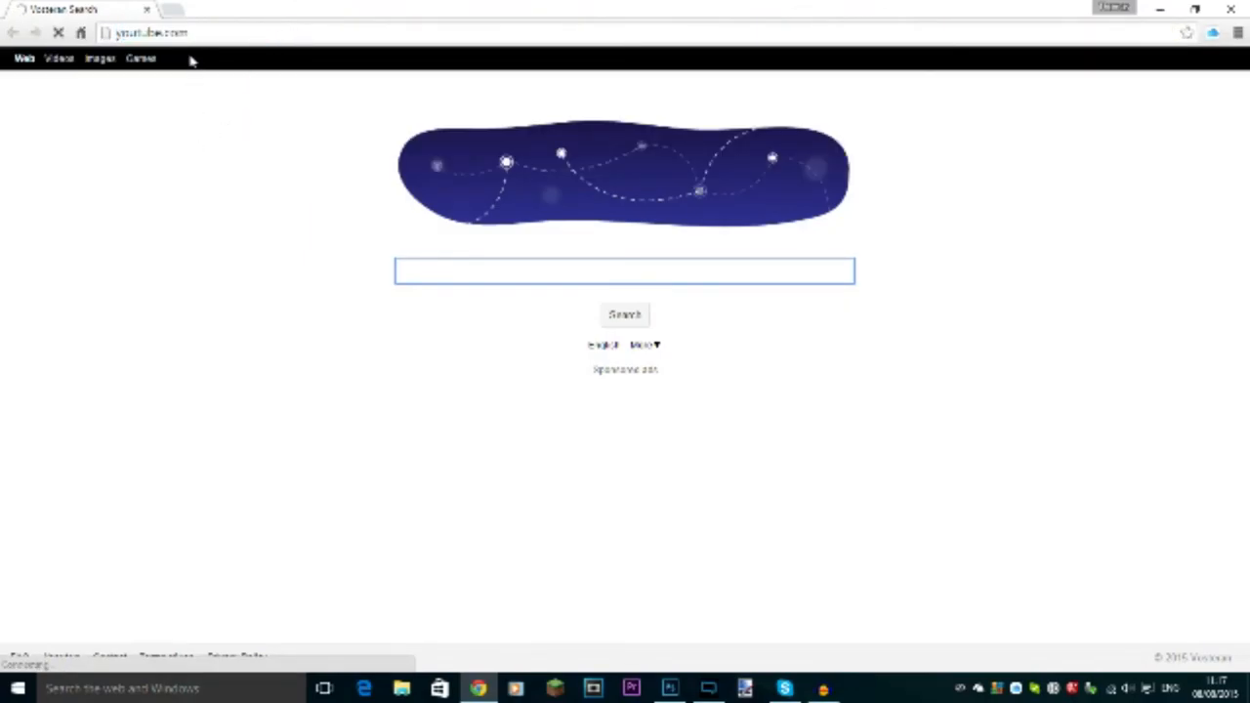
pyautogui.moveTo(767, 371)
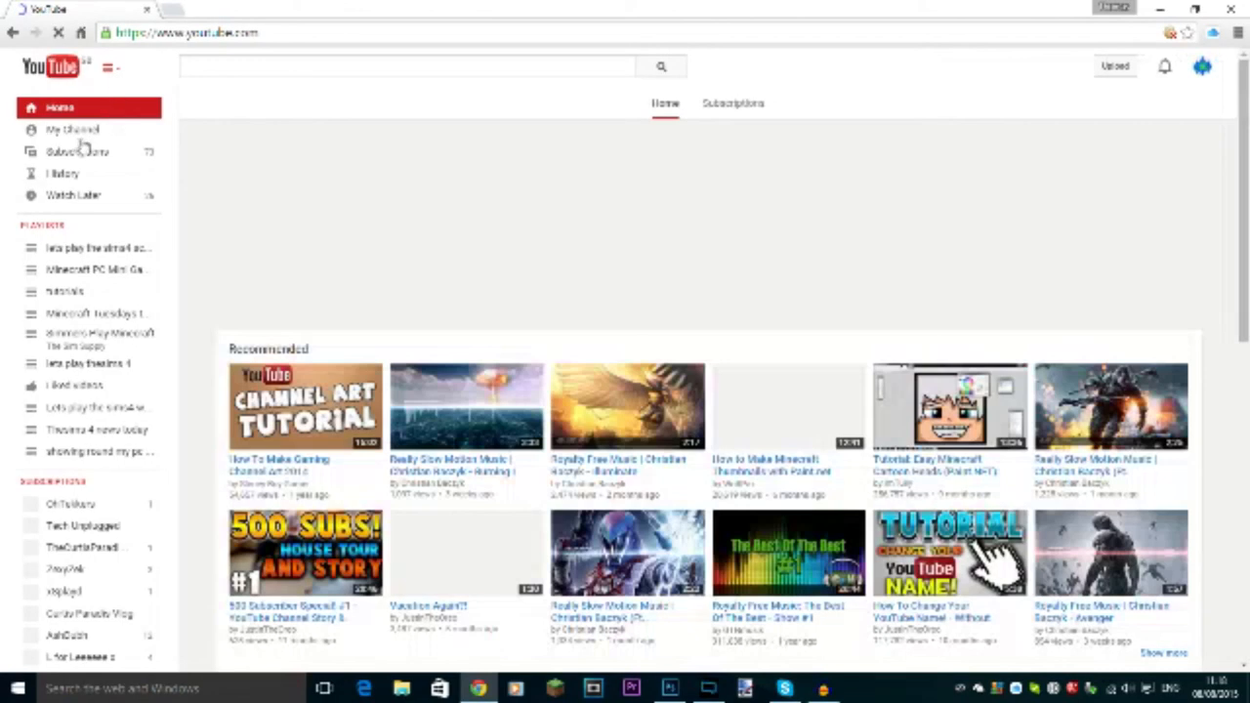
pyautogui.click(72, 130)
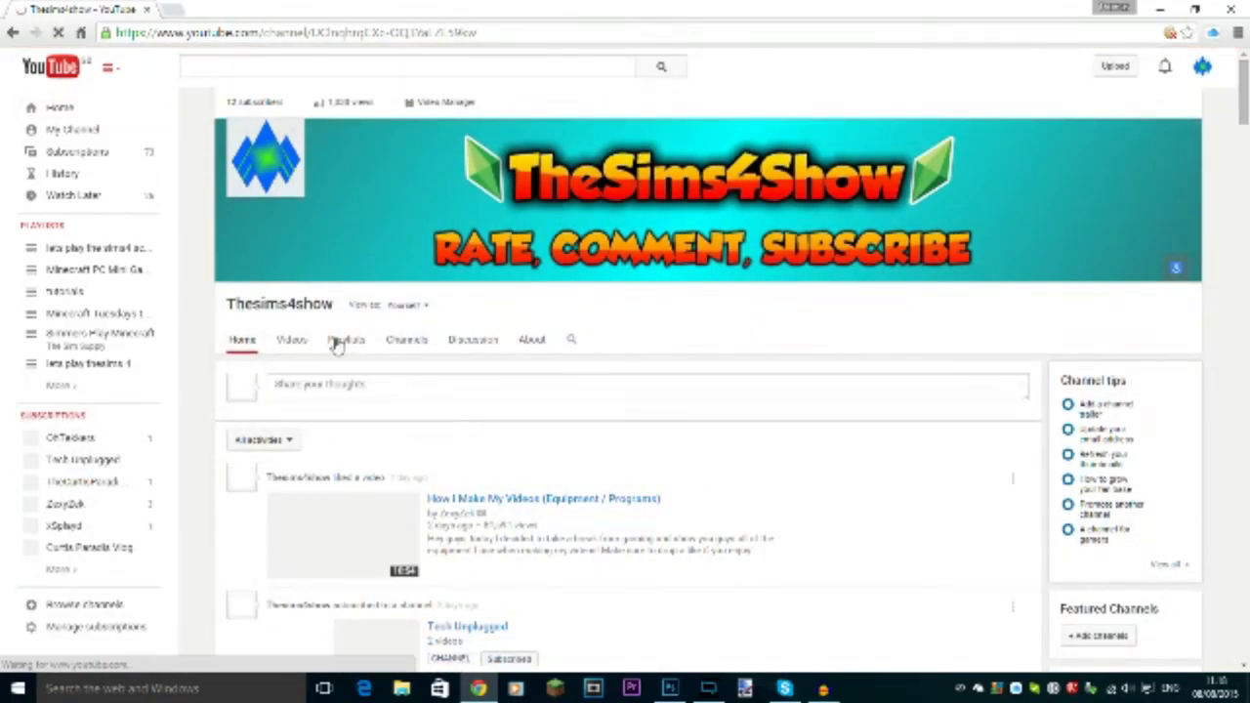
pyautogui.click(291, 339)
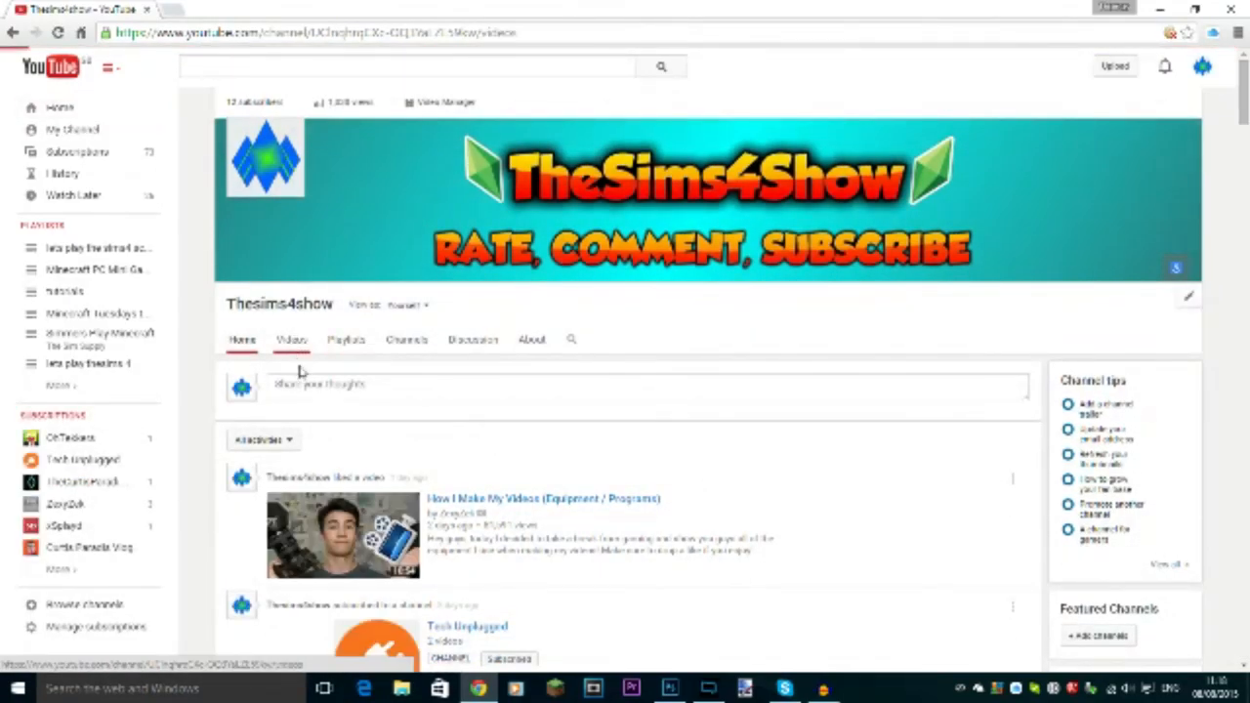
pyautogui.click(292, 339)
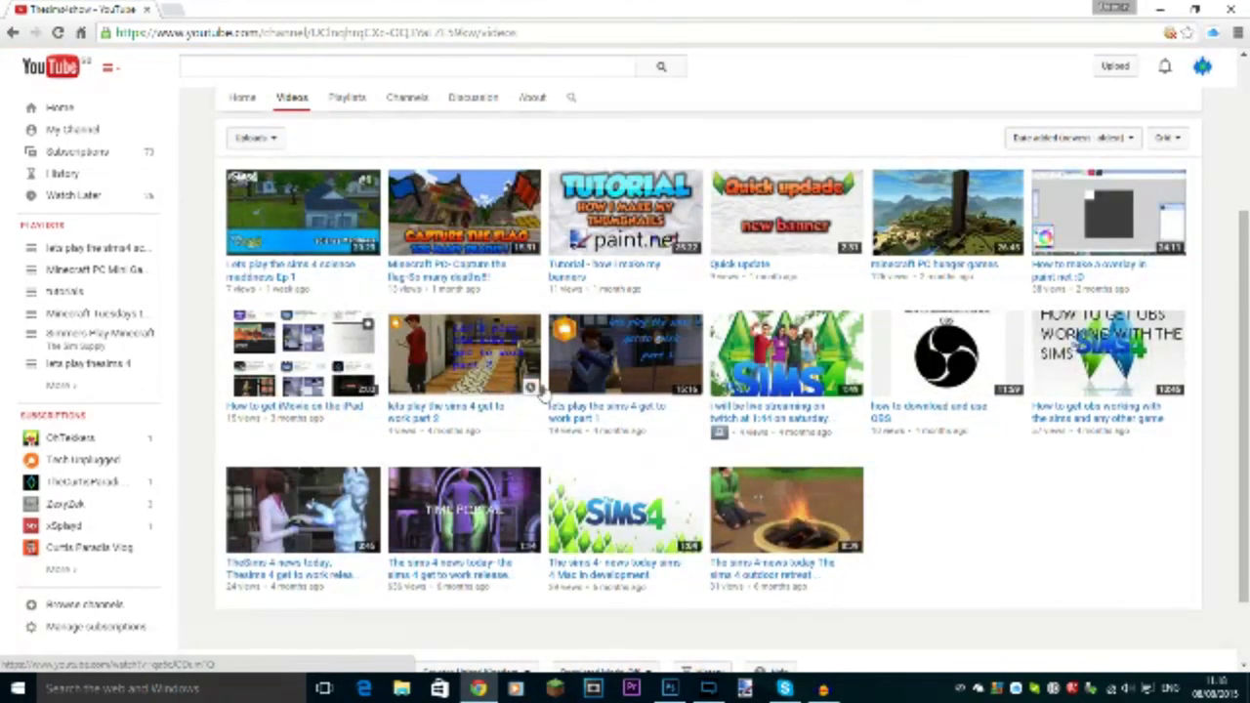
pyautogui.moveTo(940, 405)
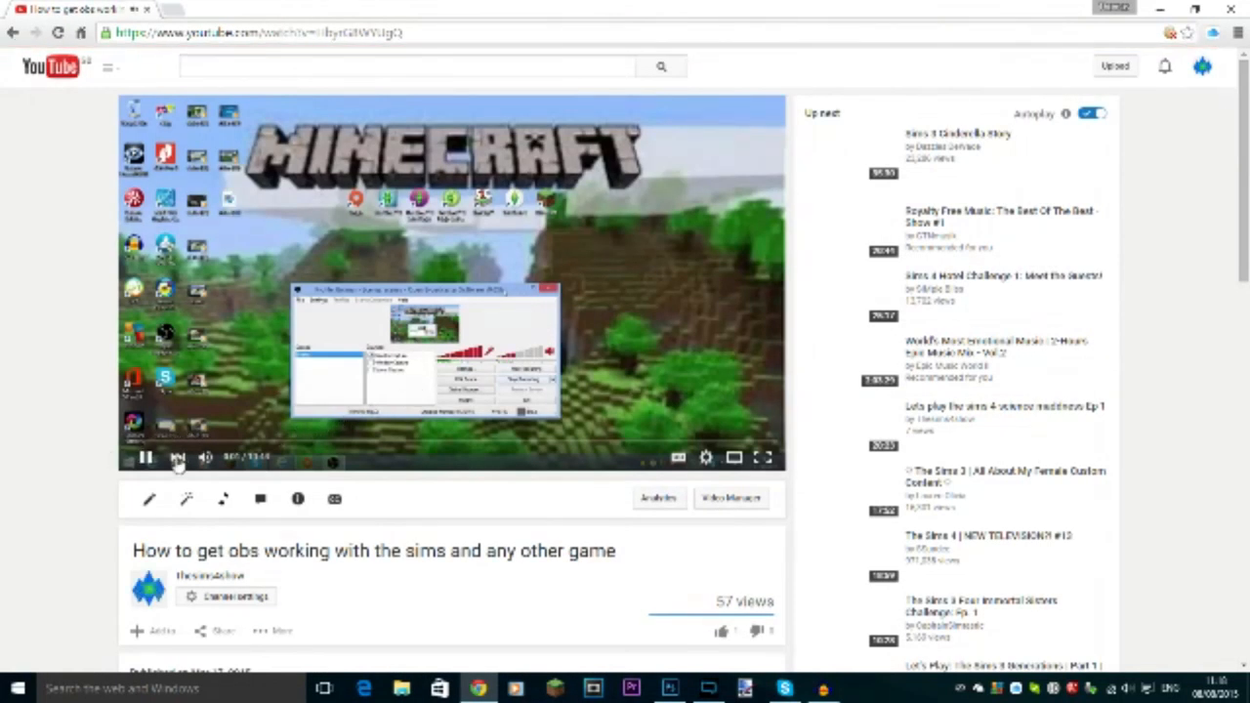
# Step: Scroll the OBS-with-the-Sims tutorial page to view the comment about encoding settings
pyautogui.scroll(-3)
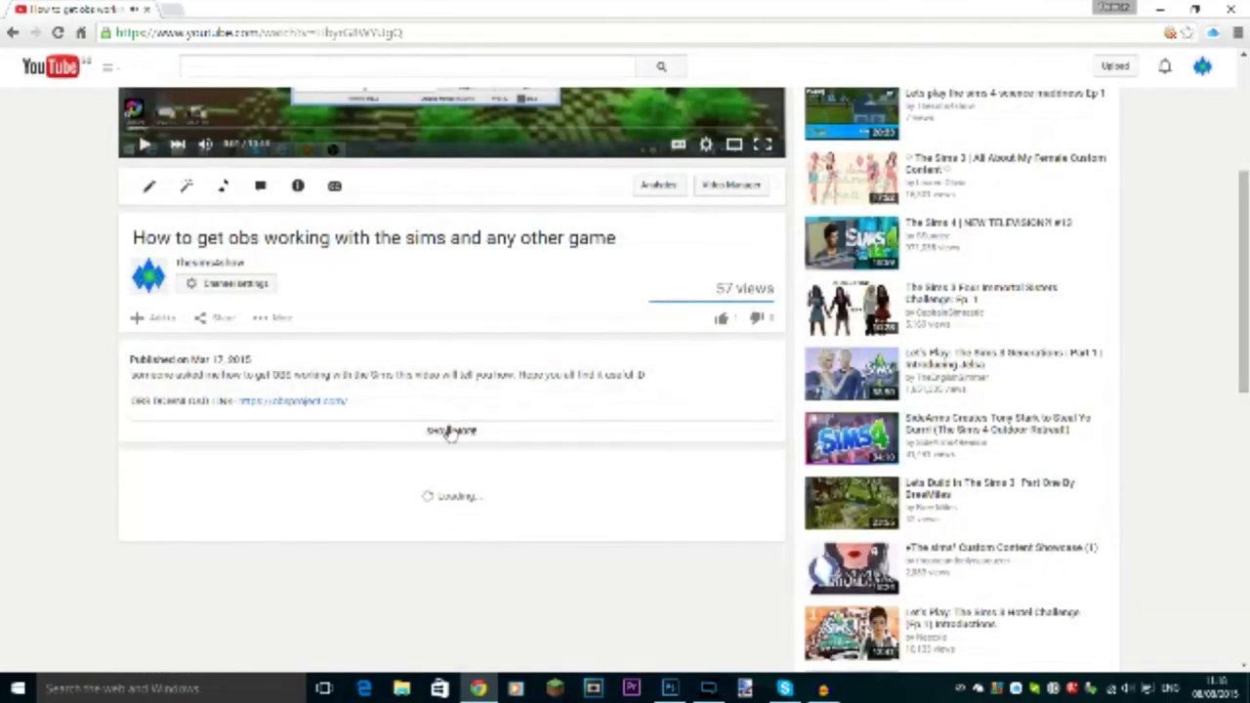
pyautogui.scroll(-3)
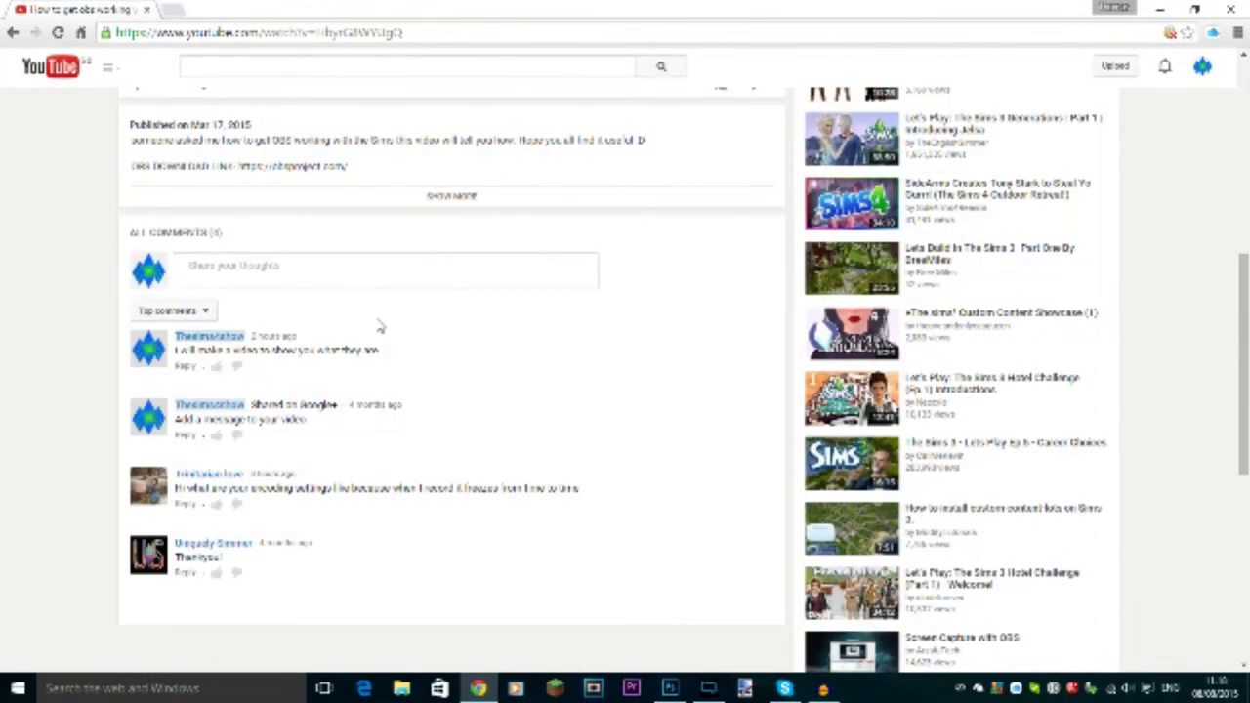
pyautogui.moveTo(302, 471)
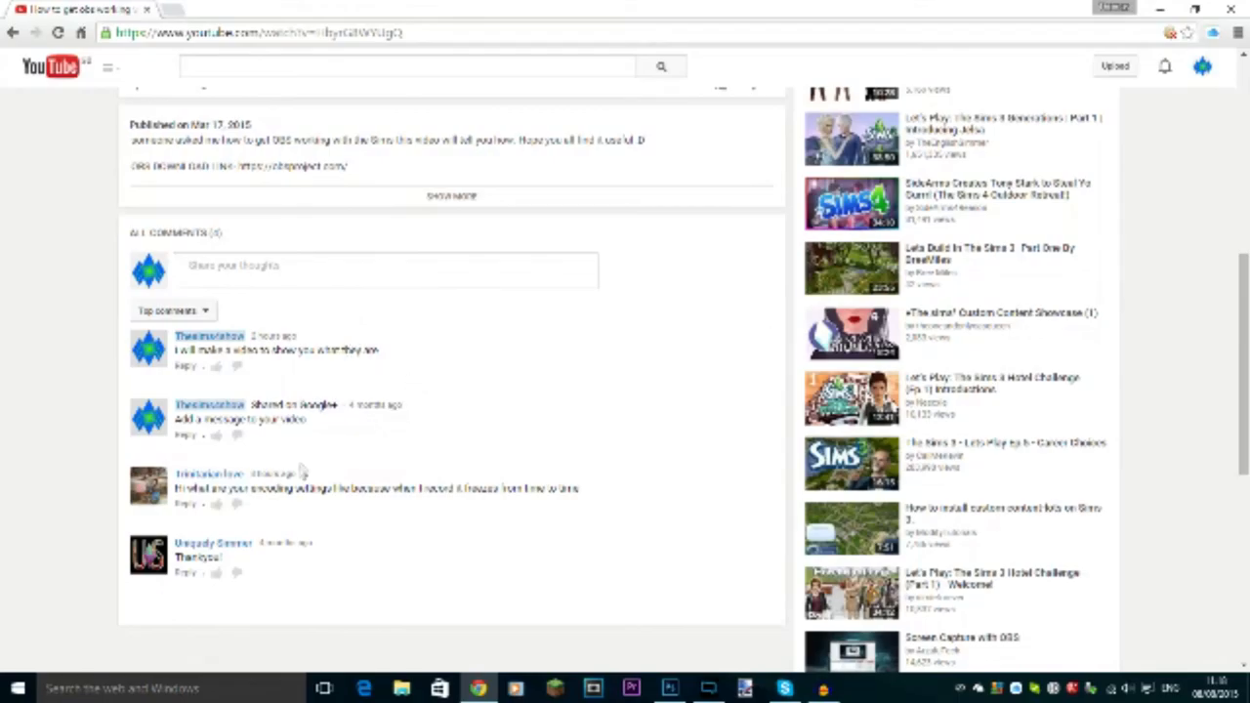
pyautogui.moveTo(365, 501)
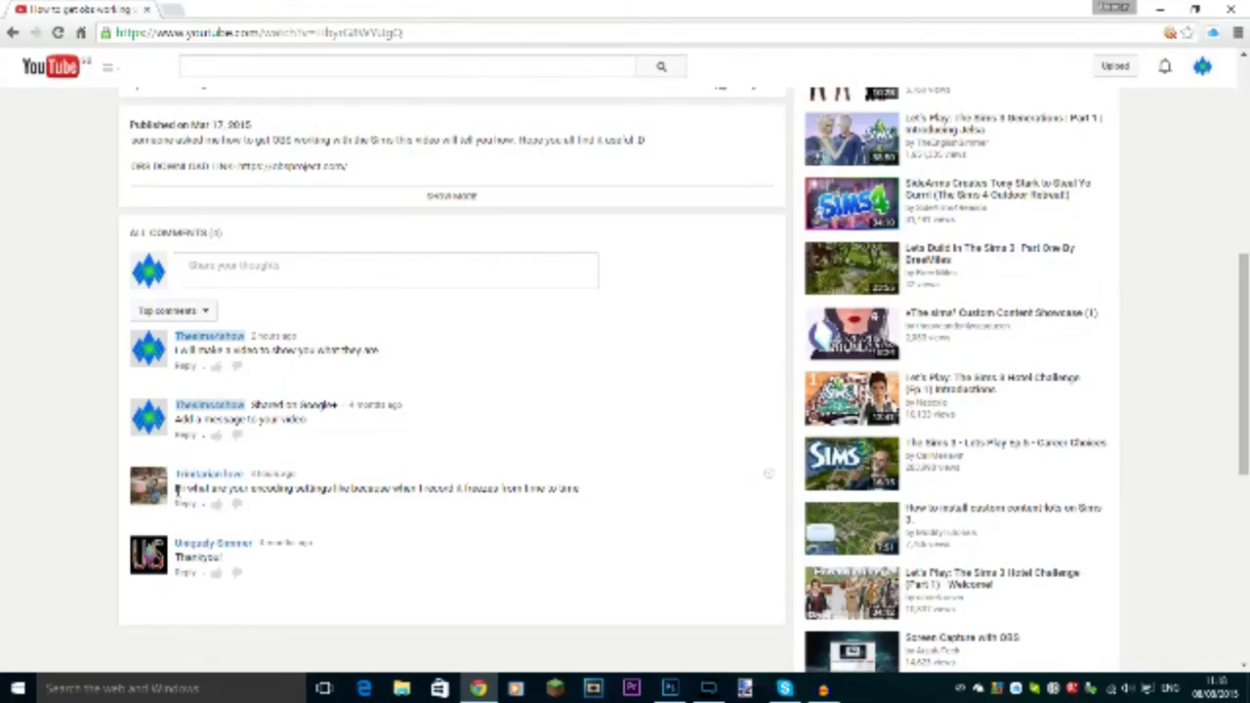
pyautogui.click(206, 474)
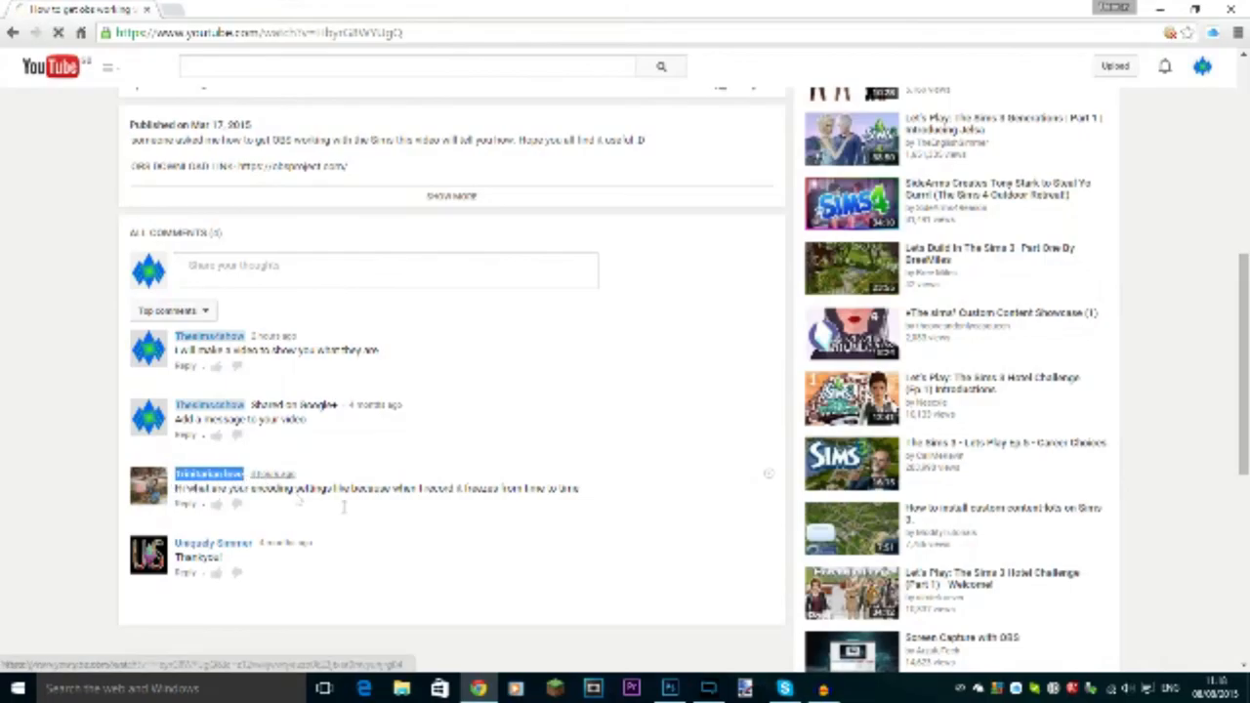
pyautogui.scroll(3)
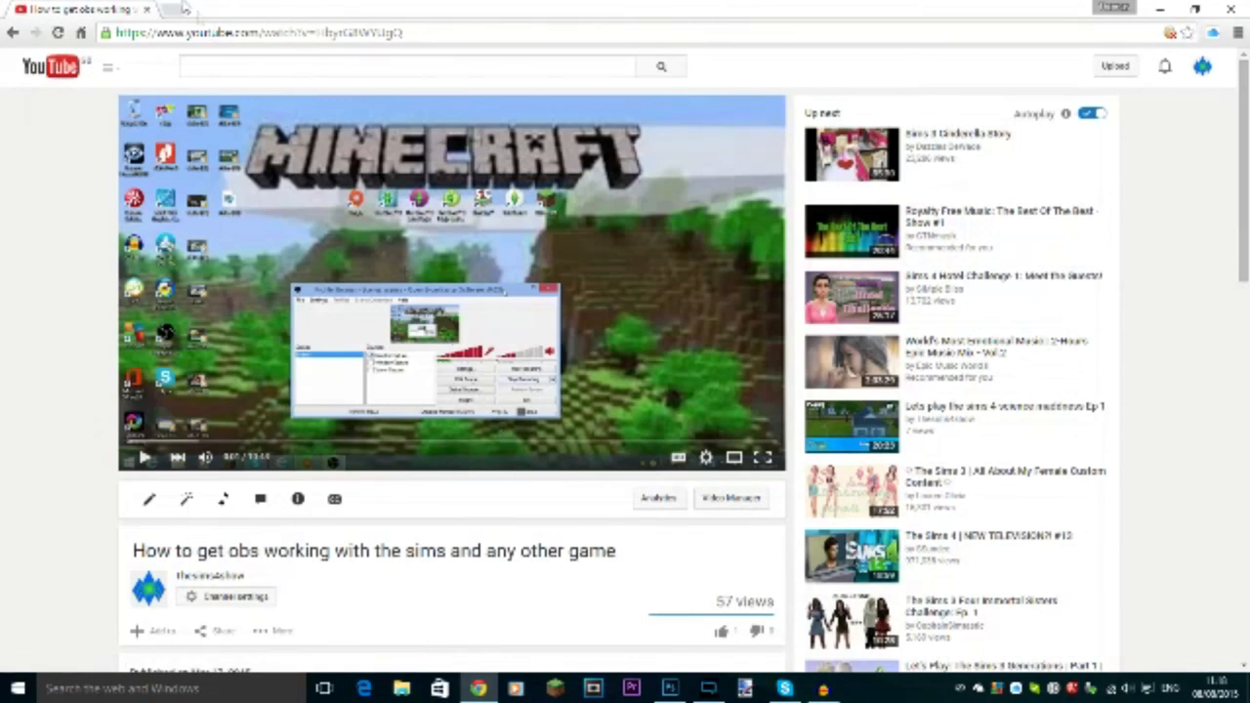
pyautogui.moveTo(791, 481)
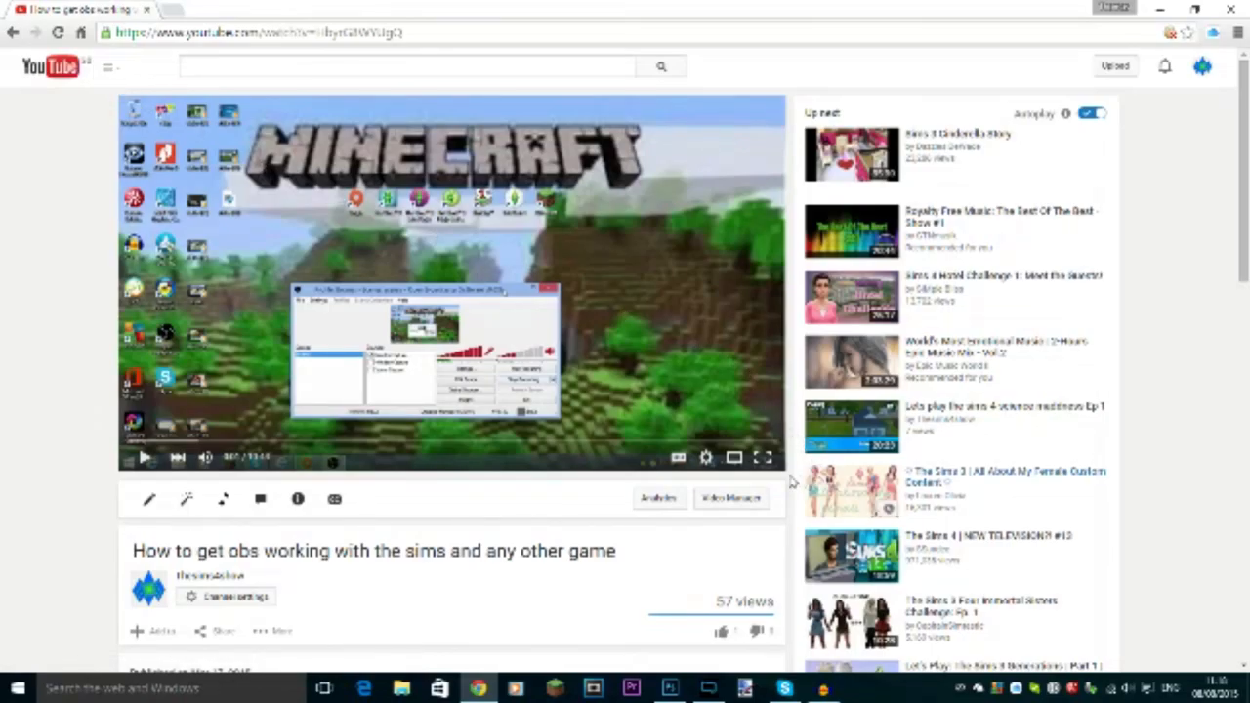